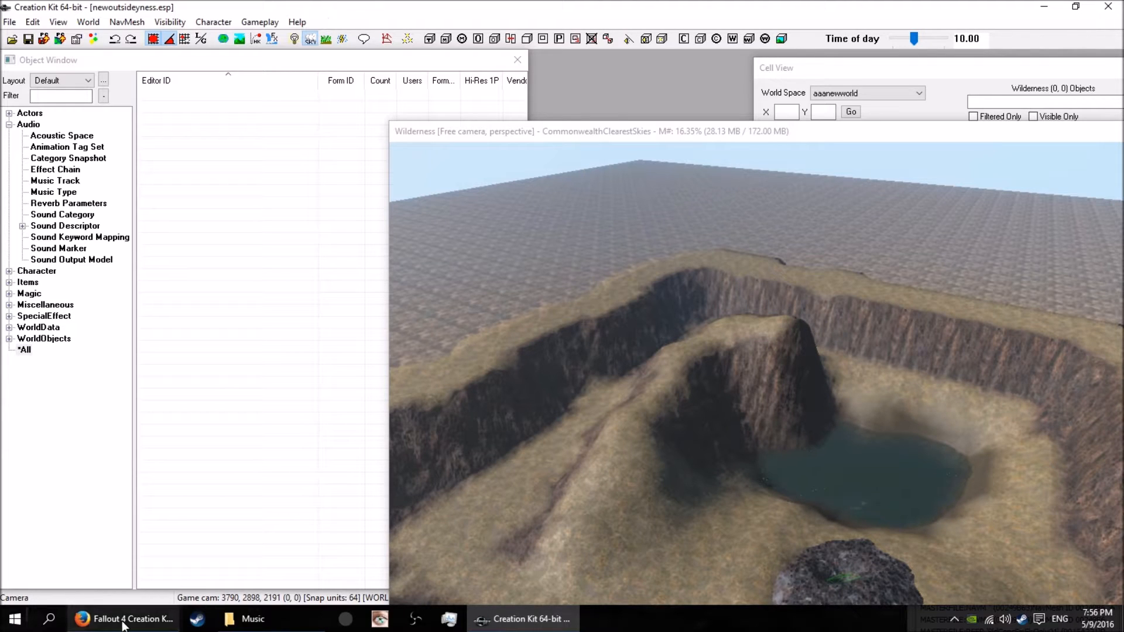
# Open the Region Editor and add a new region named 'borderforoasis' as a border region
pyautogui.click(121, 618)
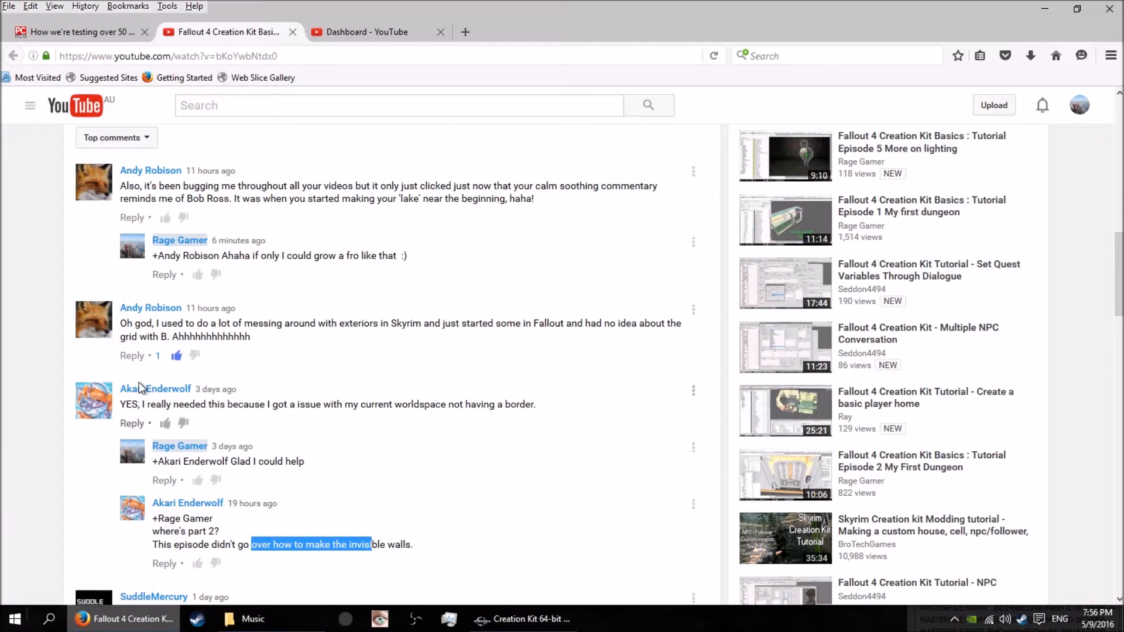
pyautogui.click(529, 618)
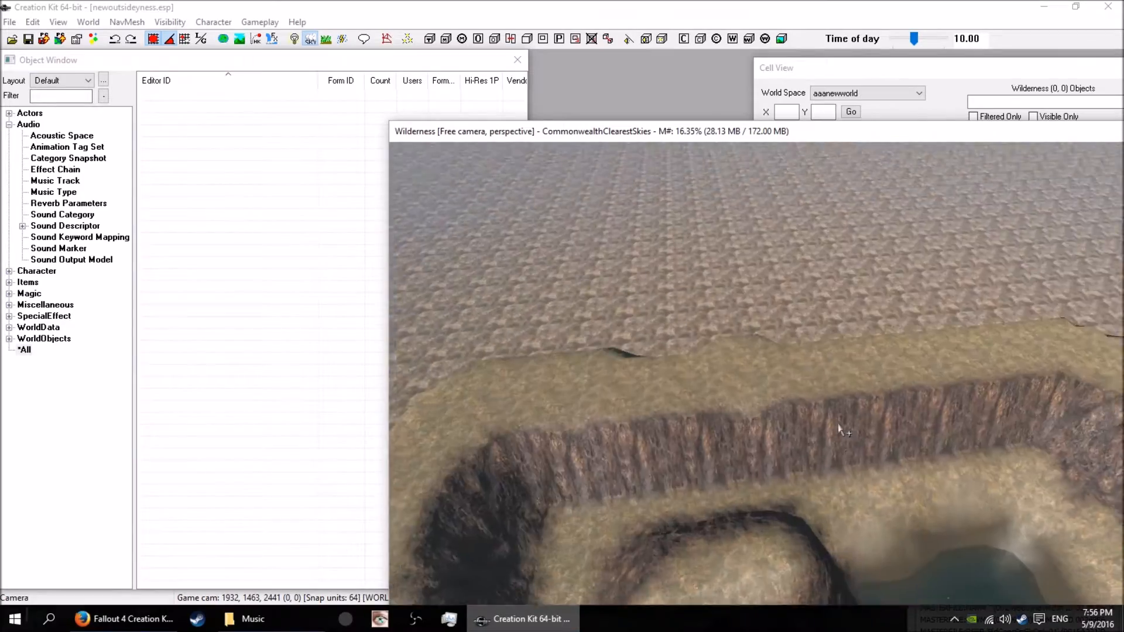
pyautogui.moveTo(846, 430); pyautogui.dragTo(1047, 430)
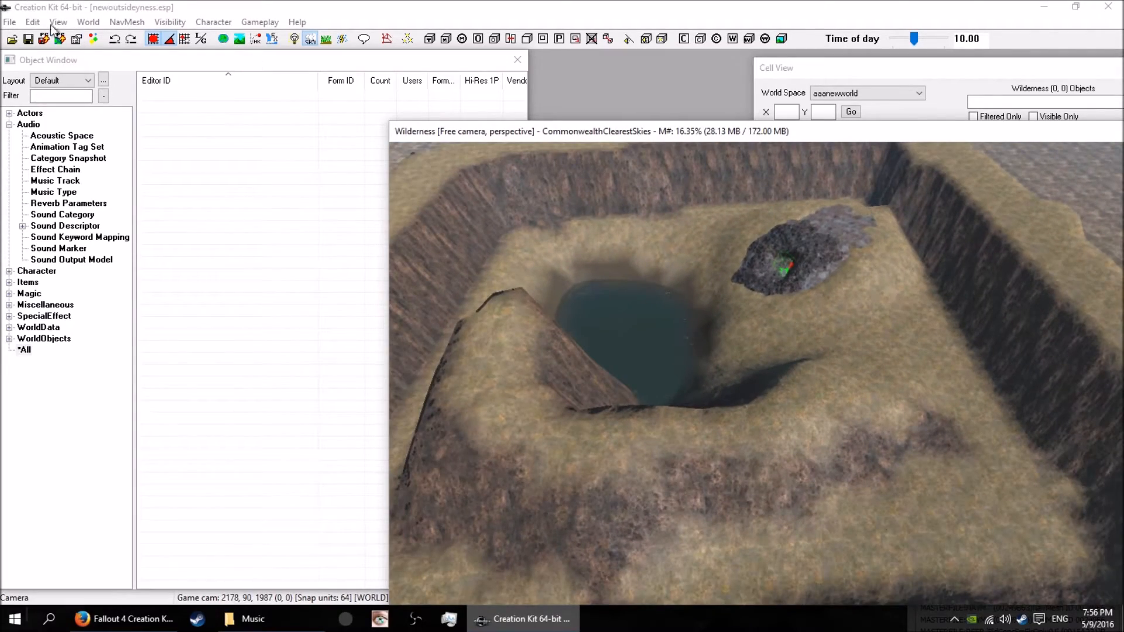
pyautogui.click(88, 23)
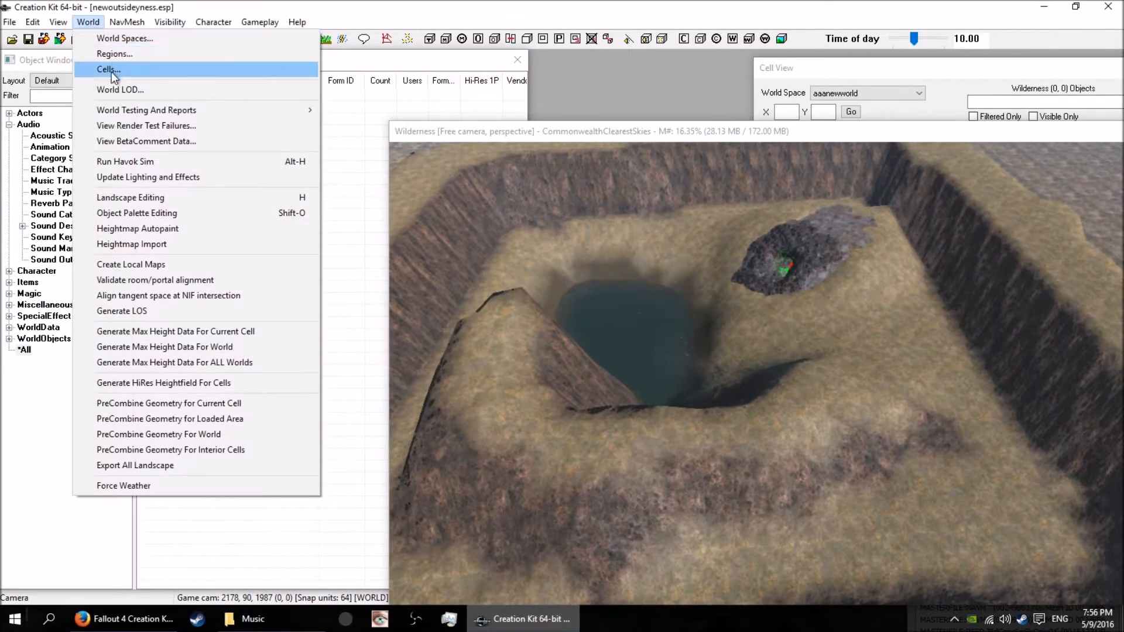
pyautogui.click(109, 69)
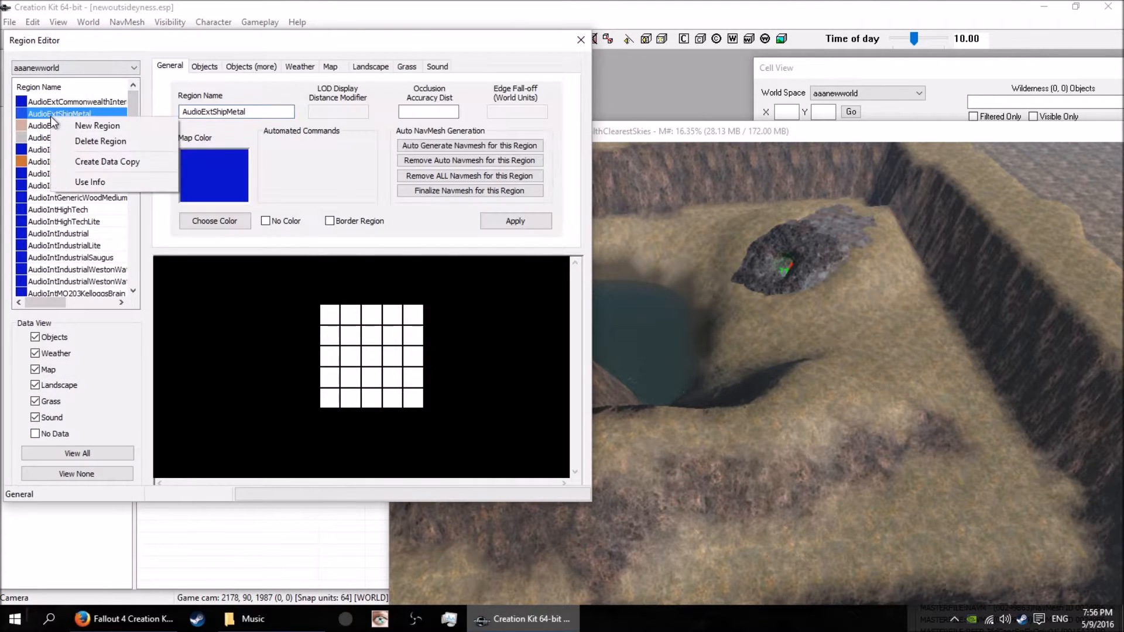
pyautogui.click(97, 125)
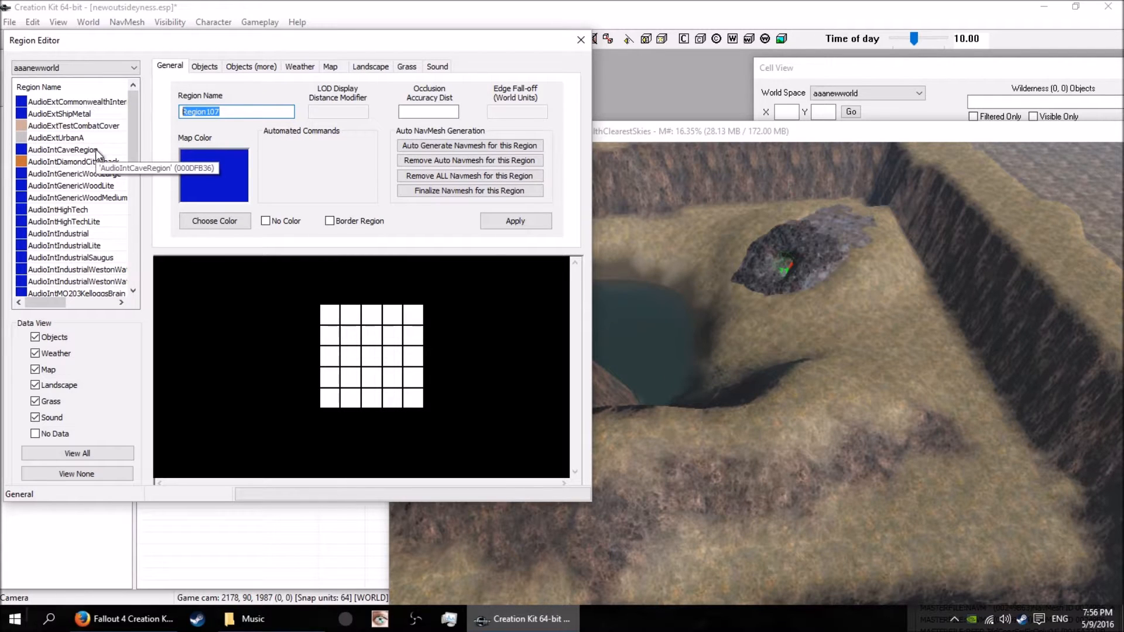
pyautogui.write('borderforoasis')
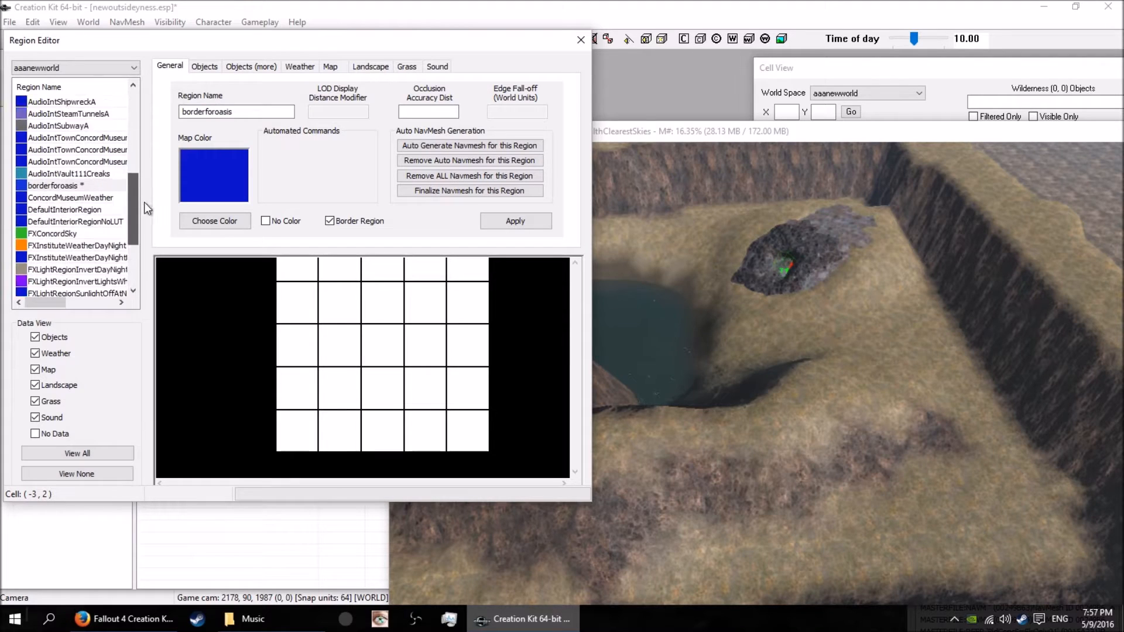
# Pick the cyan swatch as the region's map color and confirm it
pyautogui.click(214, 221)
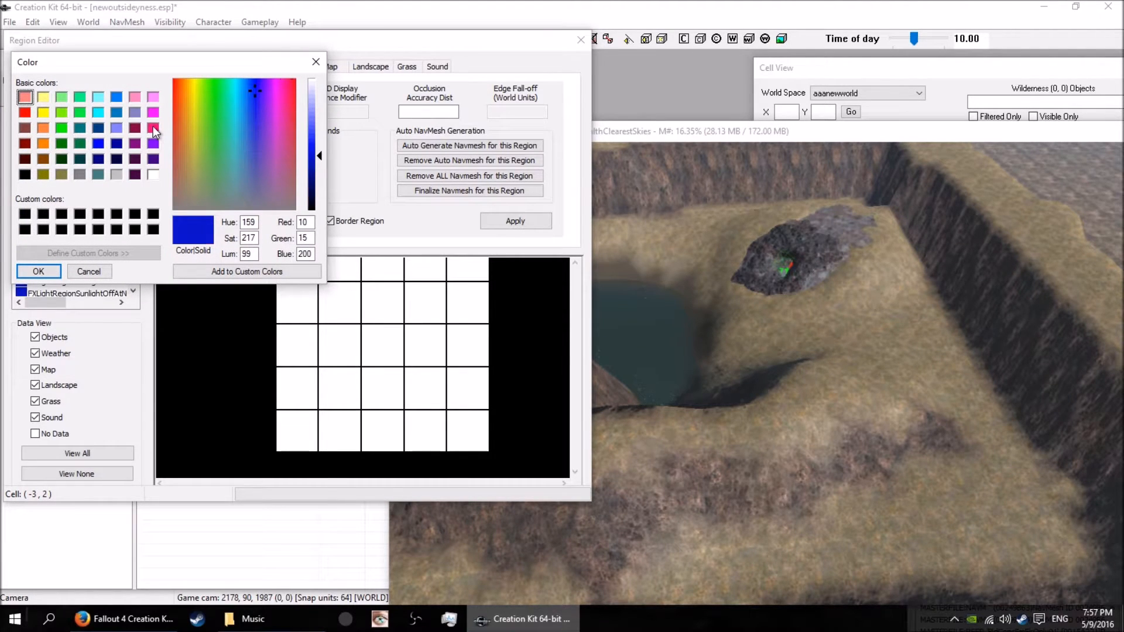
pyautogui.click(152, 128)
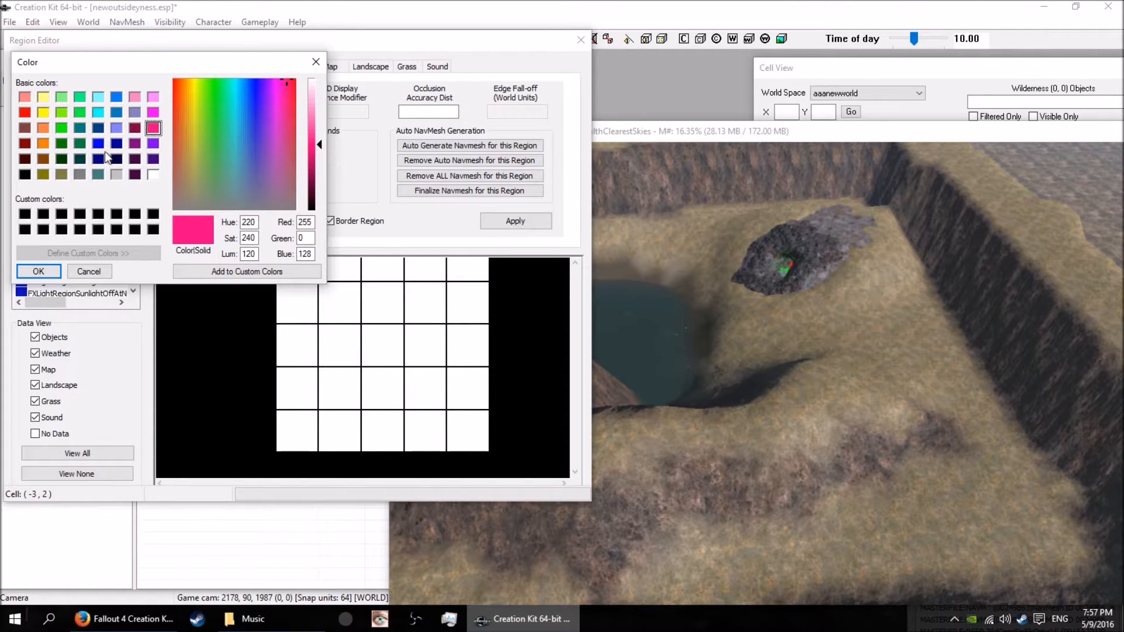
pyautogui.click(99, 113)
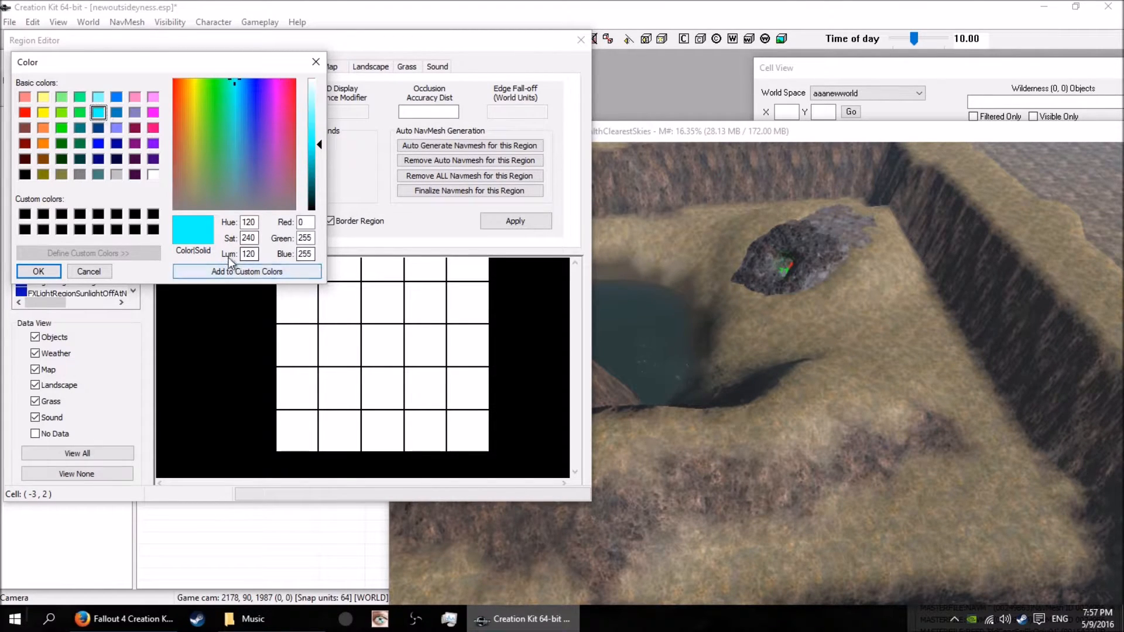
pyautogui.click(38, 272)
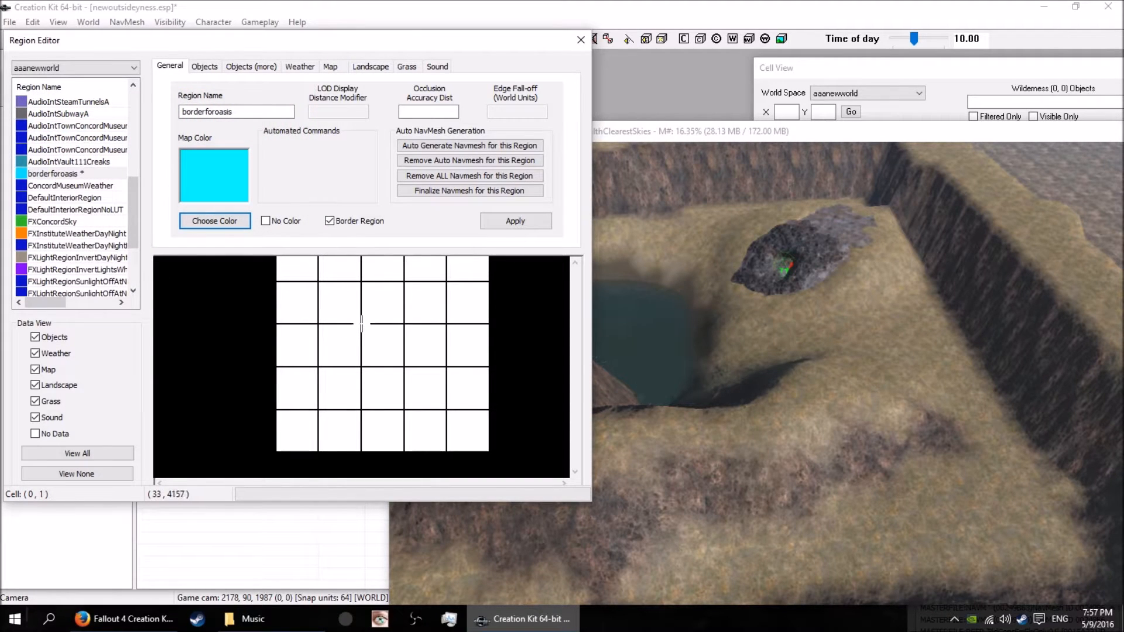
# Trace a red border polygon over the central cells, apply it and mark it Done
pyautogui.click(361, 324)
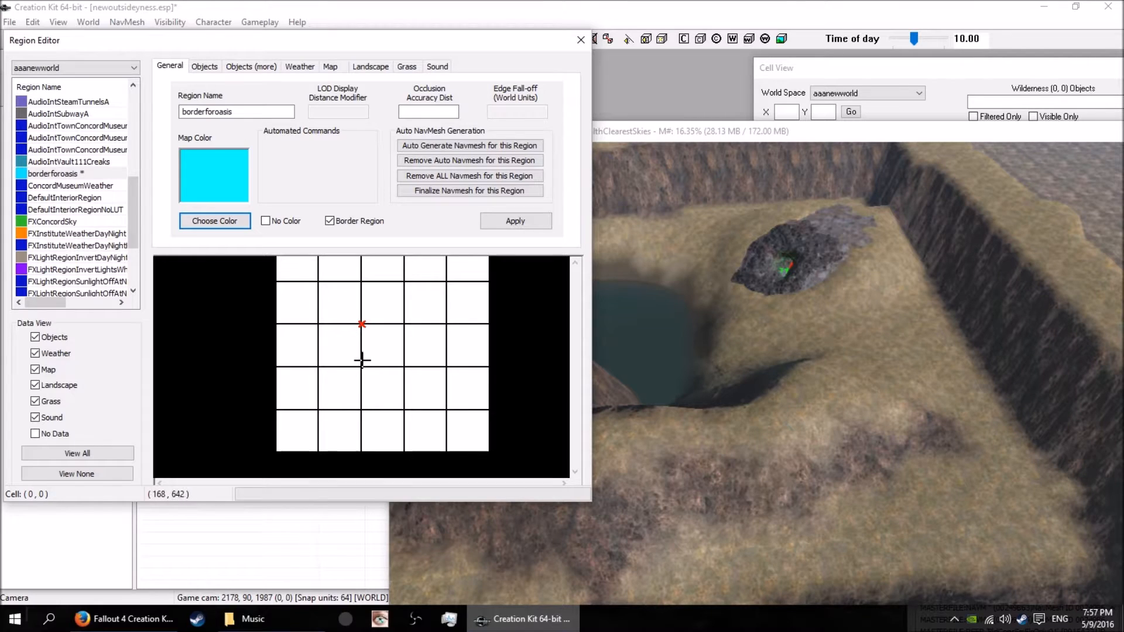
pyautogui.moveTo(361, 324); pyautogui.dragTo(361, 368)
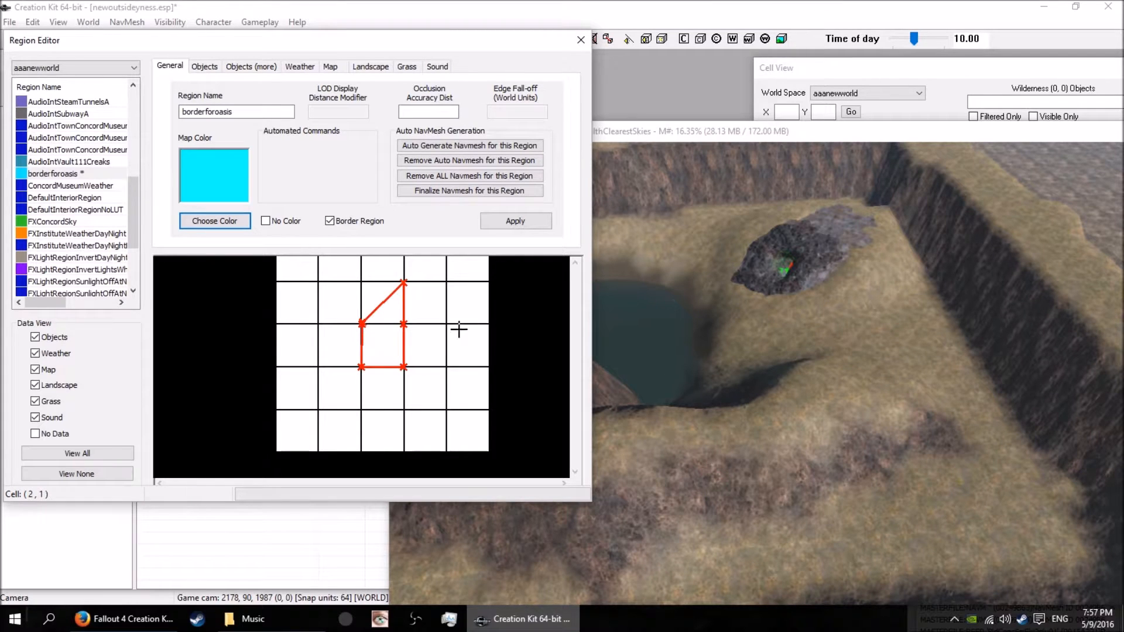
pyautogui.click(516, 222)
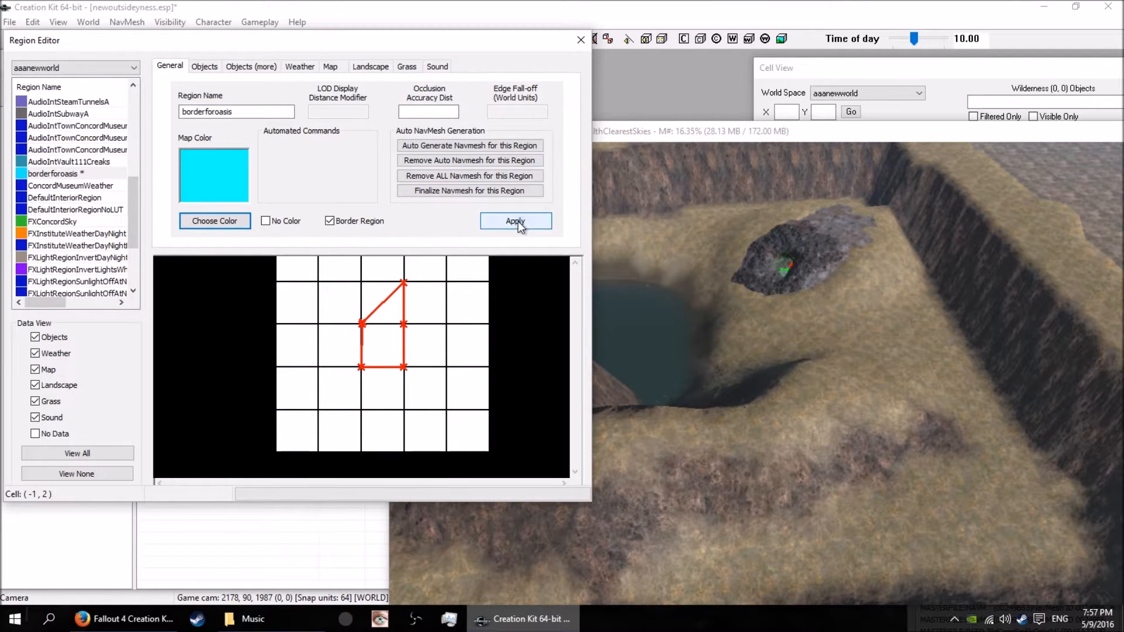
pyautogui.click(515, 221)
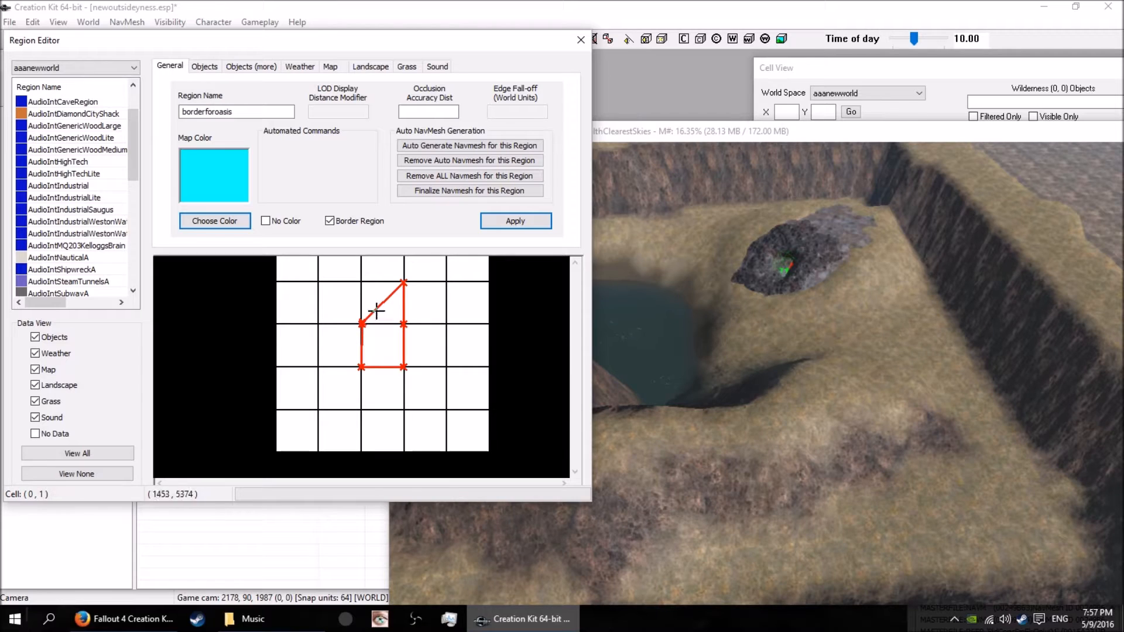
pyautogui.rightClick(377, 314)
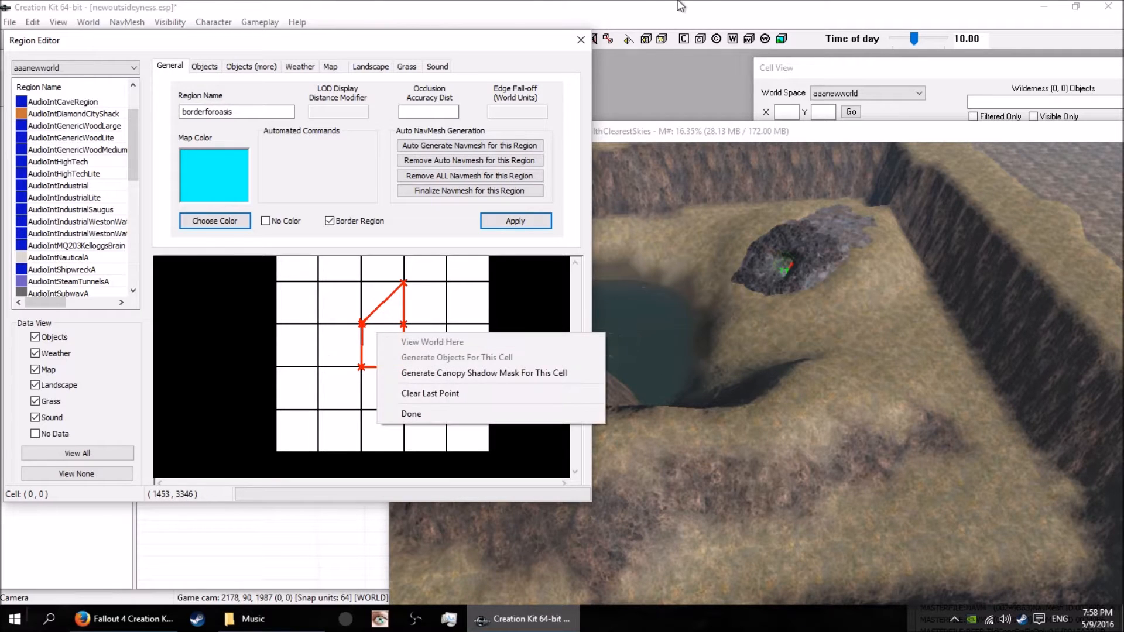
pyautogui.click(411, 414)
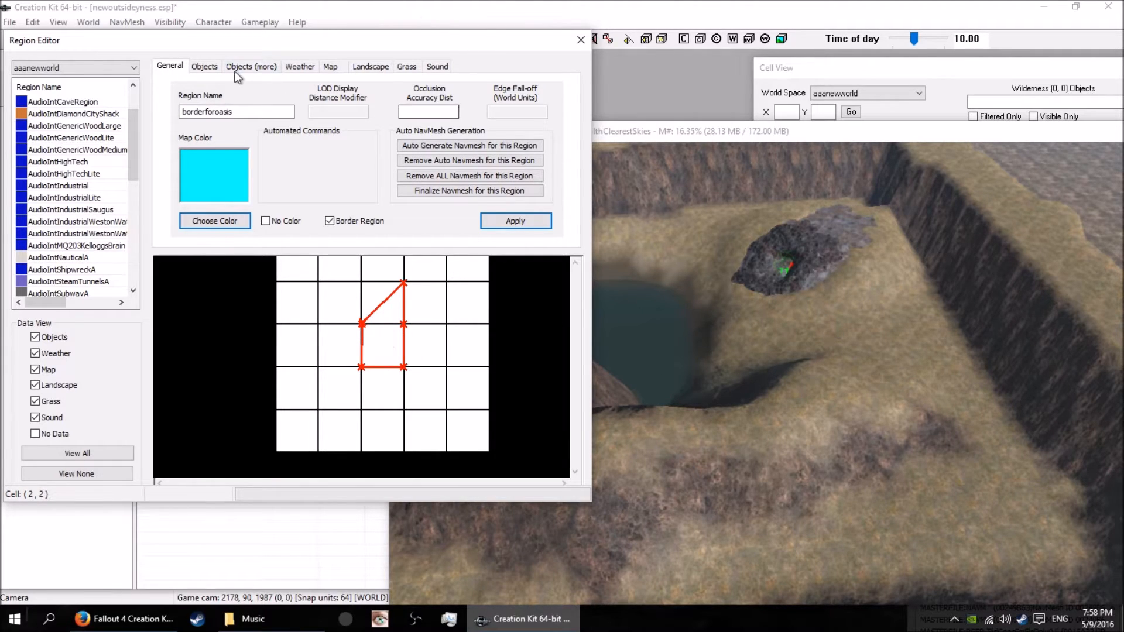
# Enable weather data at priority 50, browsing the Weather Type list without adding any
pyautogui.click(205, 65)
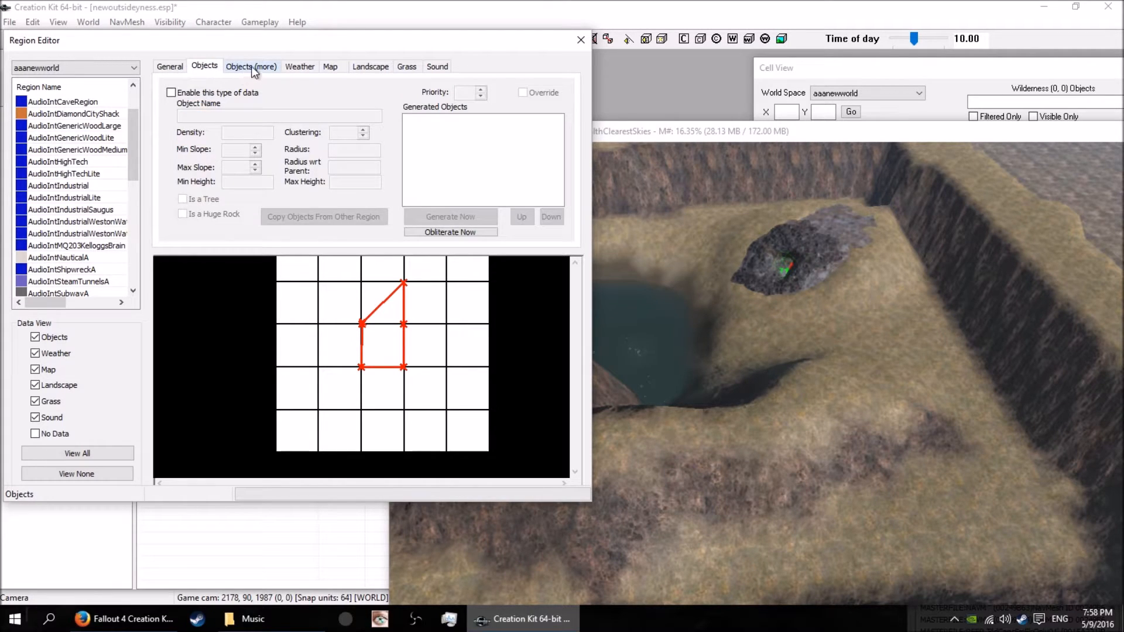
pyautogui.click(300, 66)
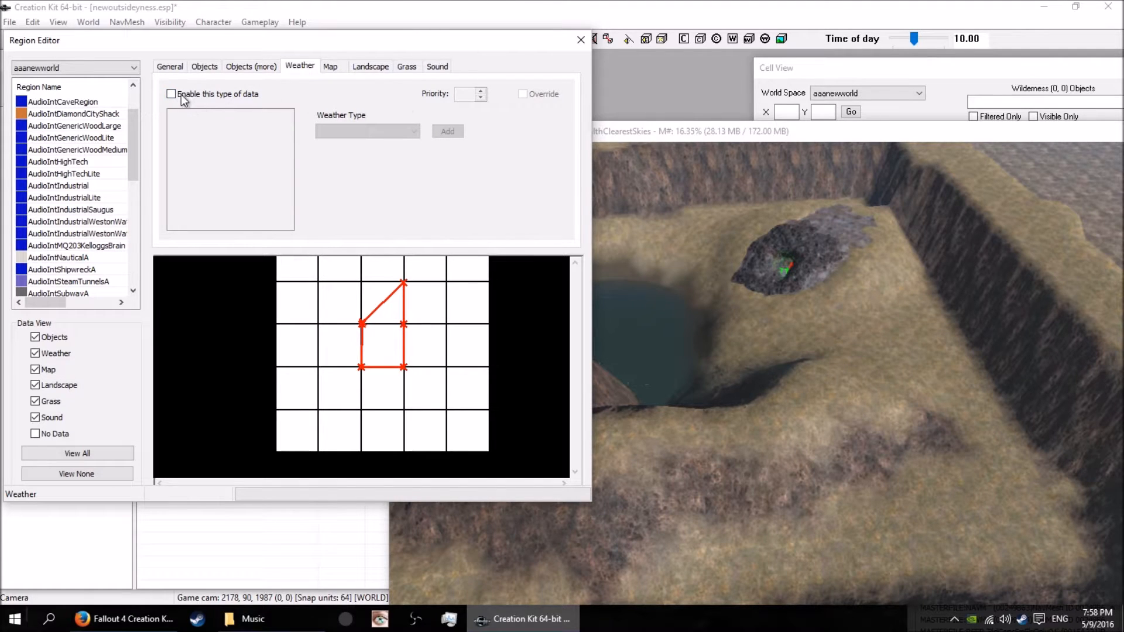
pyautogui.click(172, 94)
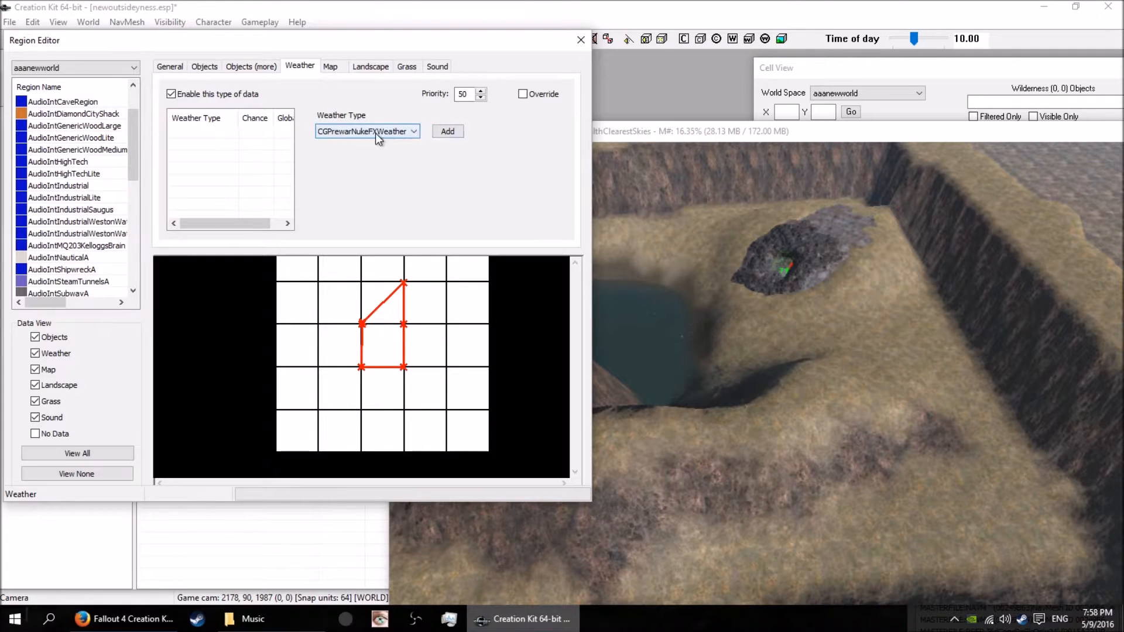
pyautogui.click(412, 131)
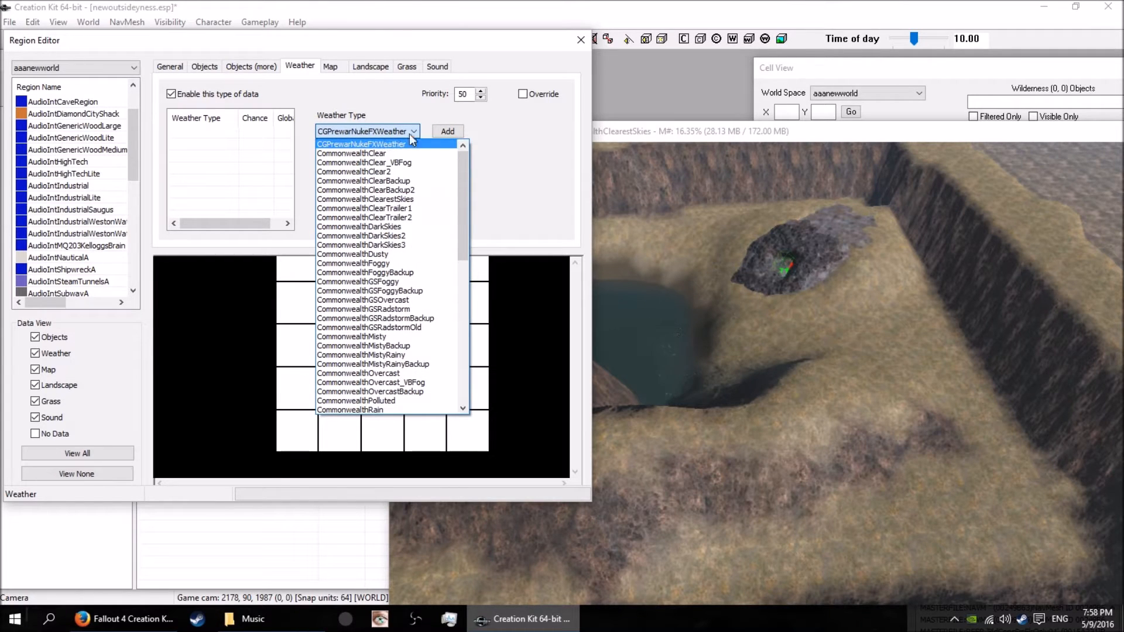
pyautogui.click(373, 143)
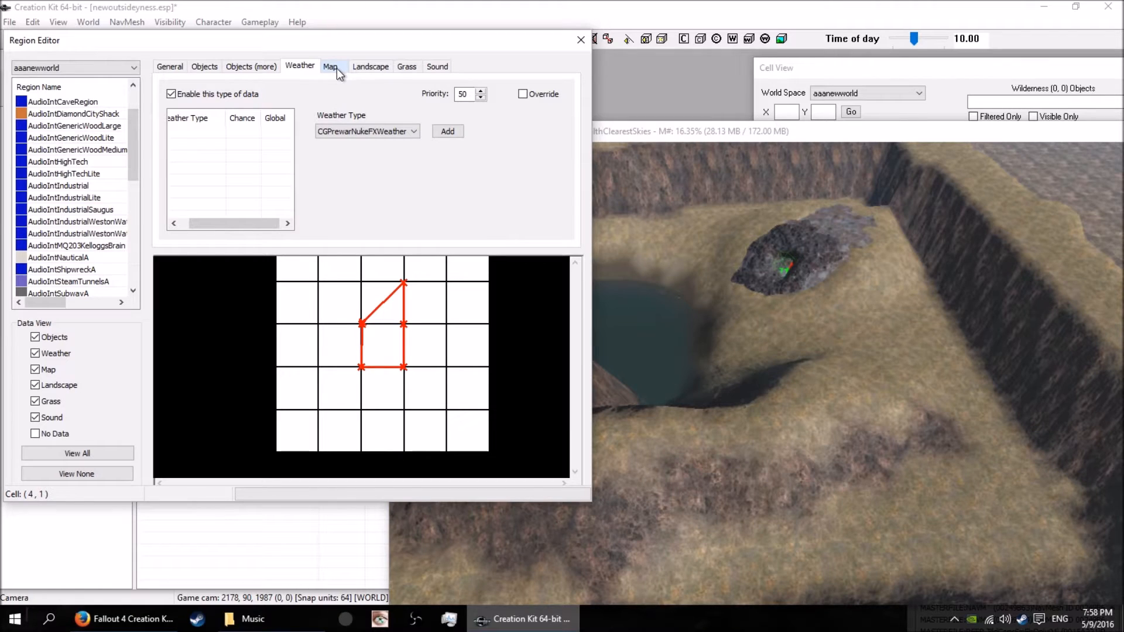
# Briefly enable map name data for the region, then turn it back off
pyautogui.click(331, 66)
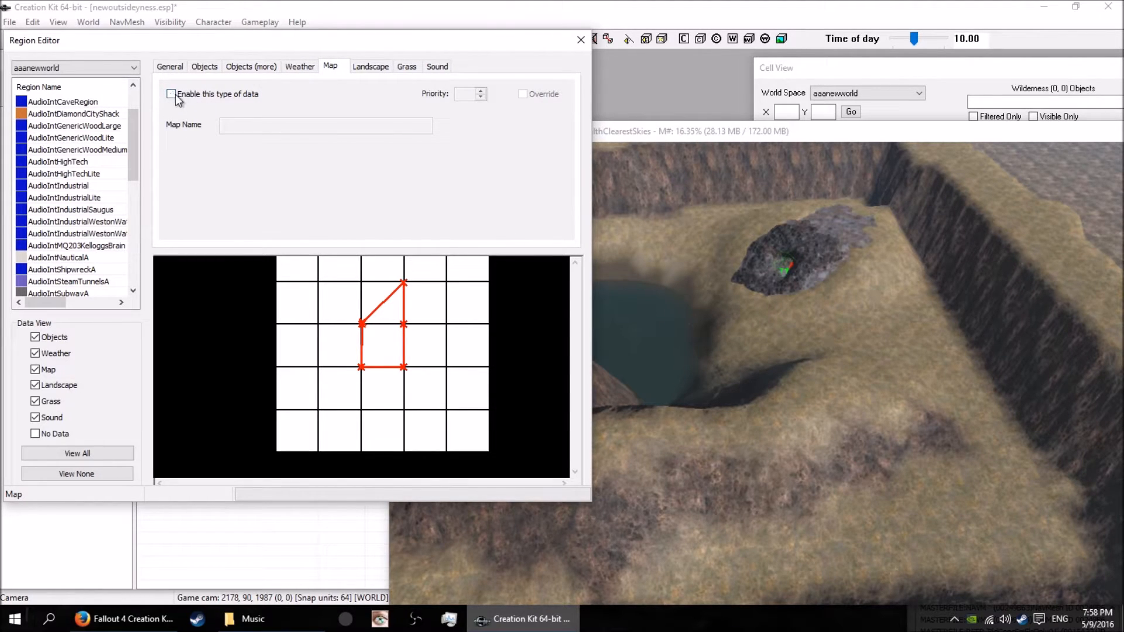
pyautogui.click(299, 65)
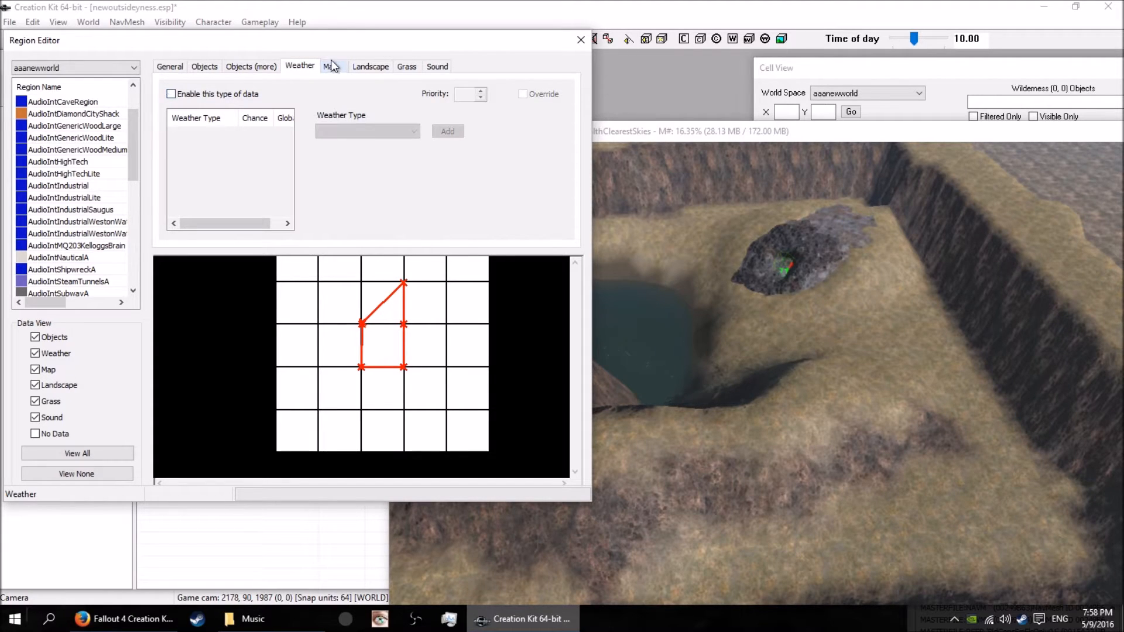
pyautogui.click(330, 67)
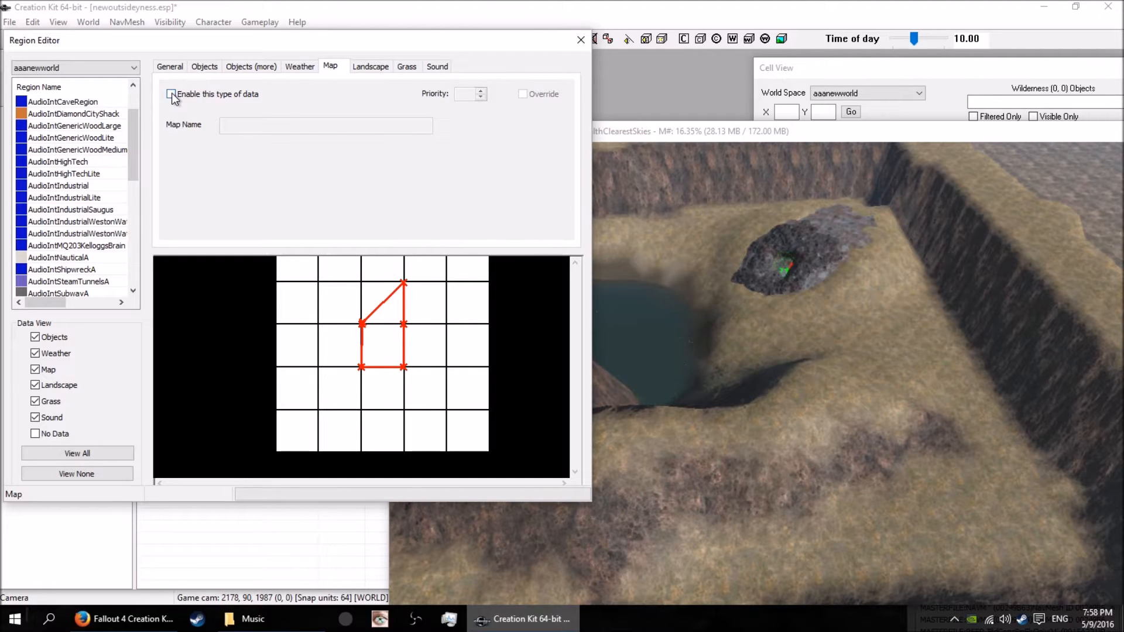
pyautogui.click(170, 94)
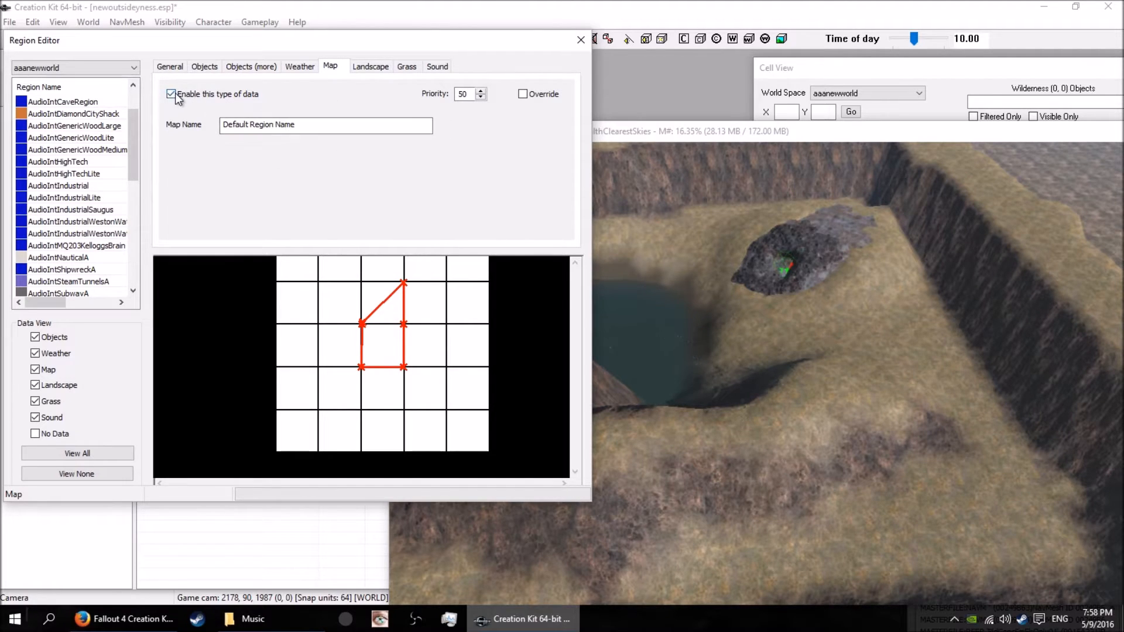
pyautogui.click(171, 94)
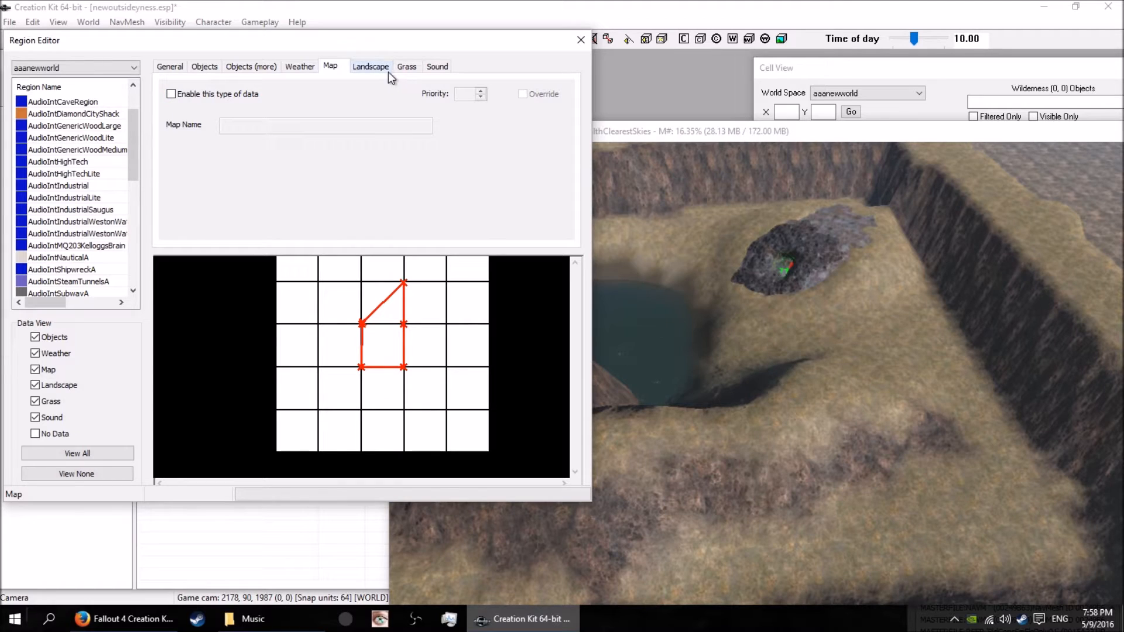
# Enable grass data, select the Everywhere entry, then switch grass data off
pyautogui.click(370, 65)
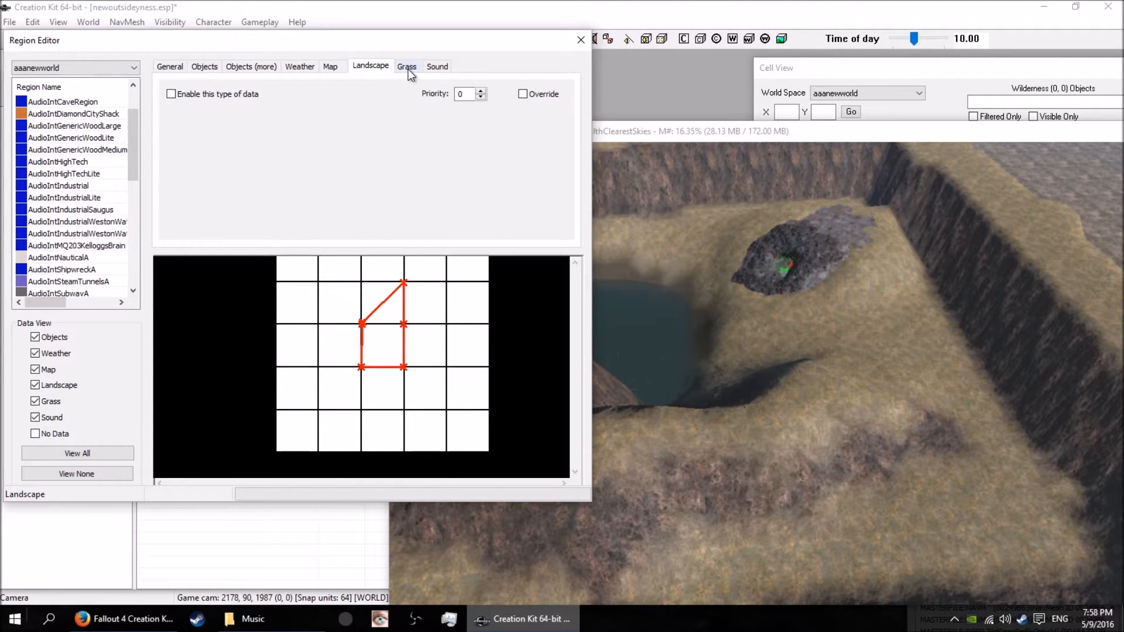
pyautogui.click(406, 66)
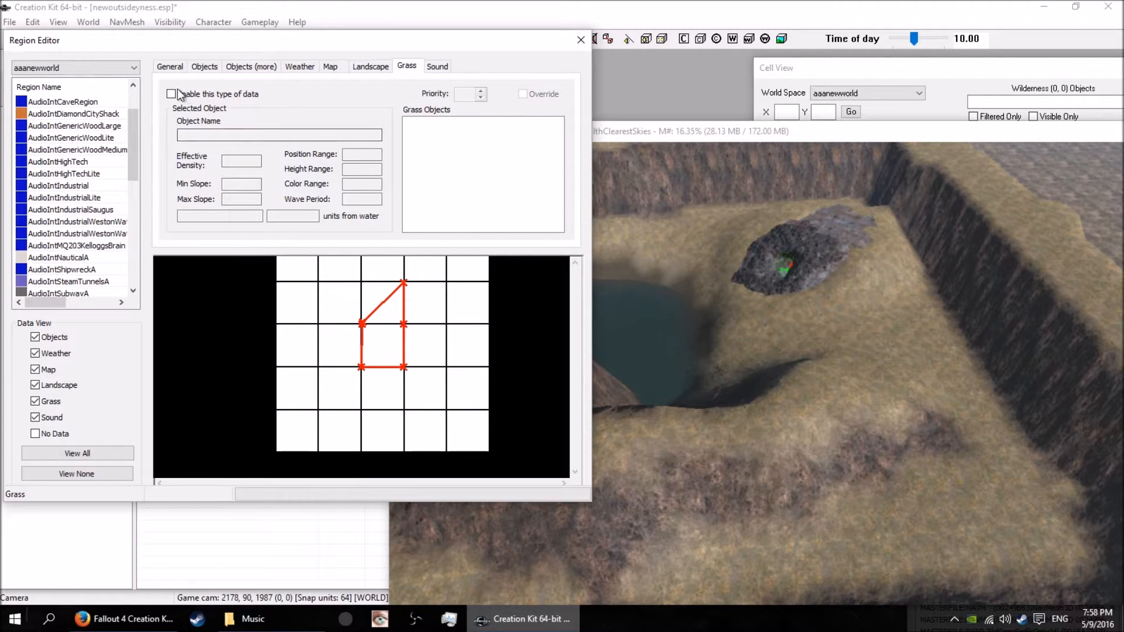
pyautogui.click(171, 94)
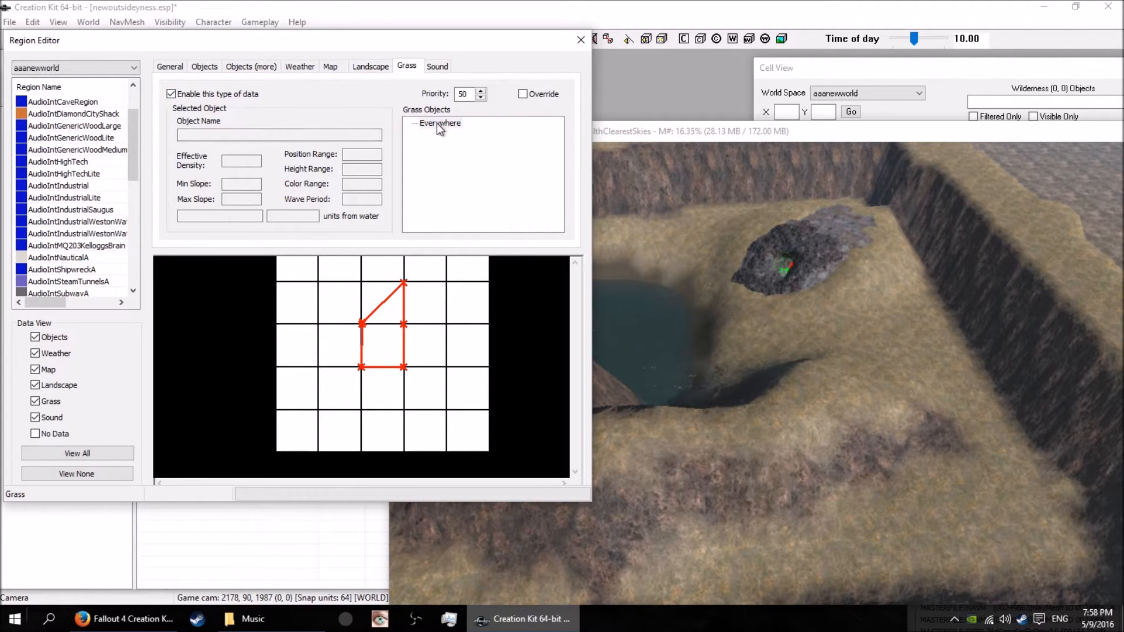
pyautogui.click(439, 123)
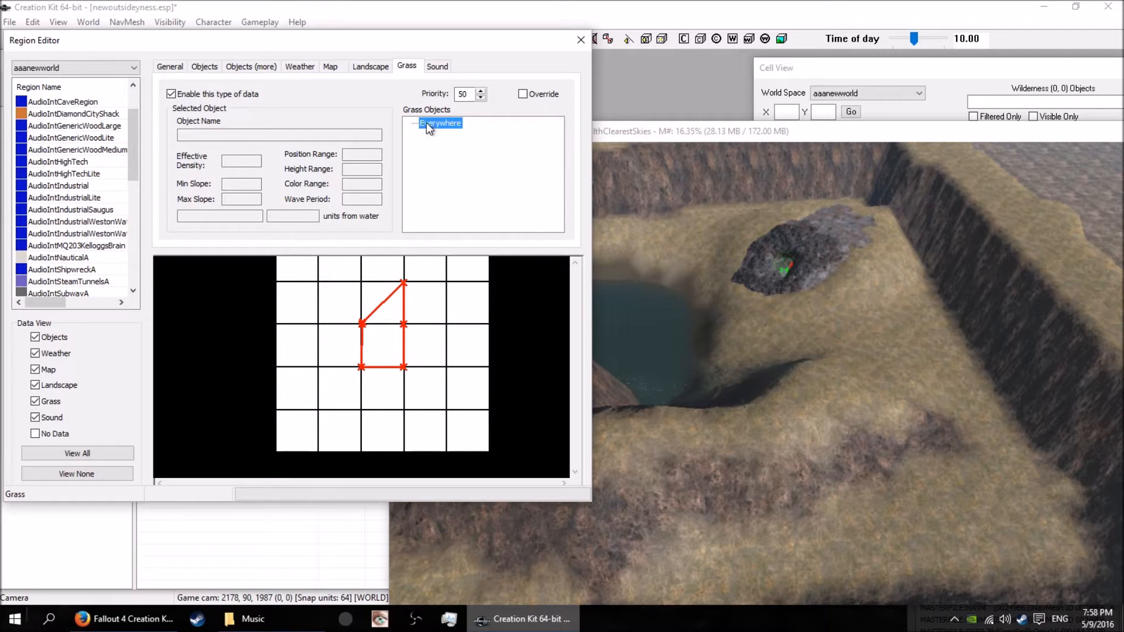
pyautogui.click(170, 94)
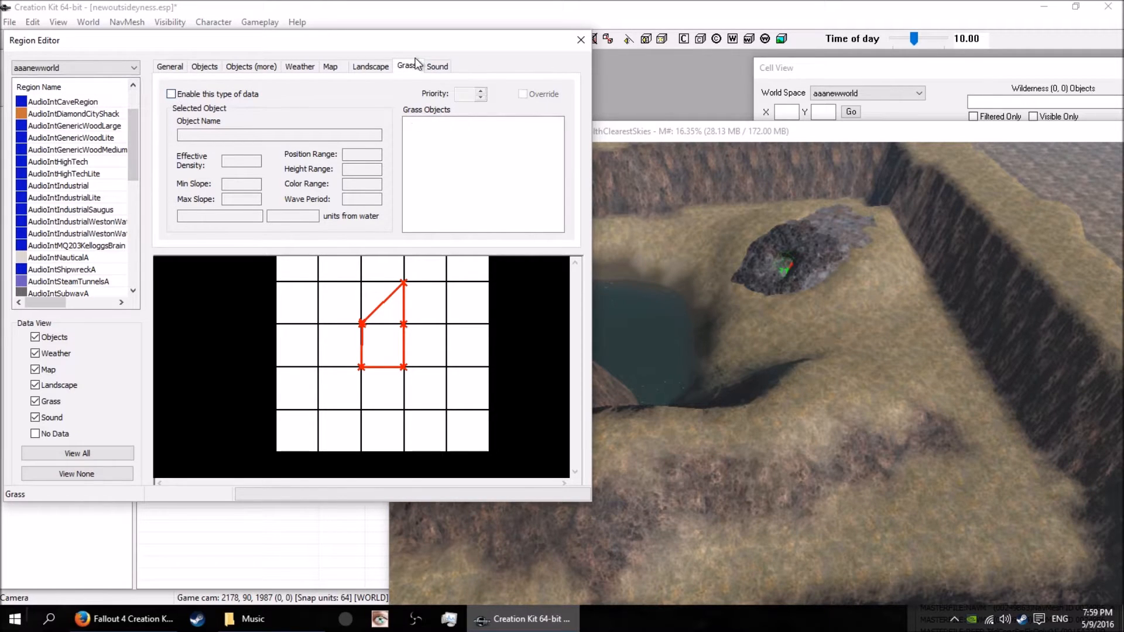
pyautogui.click(437, 65)
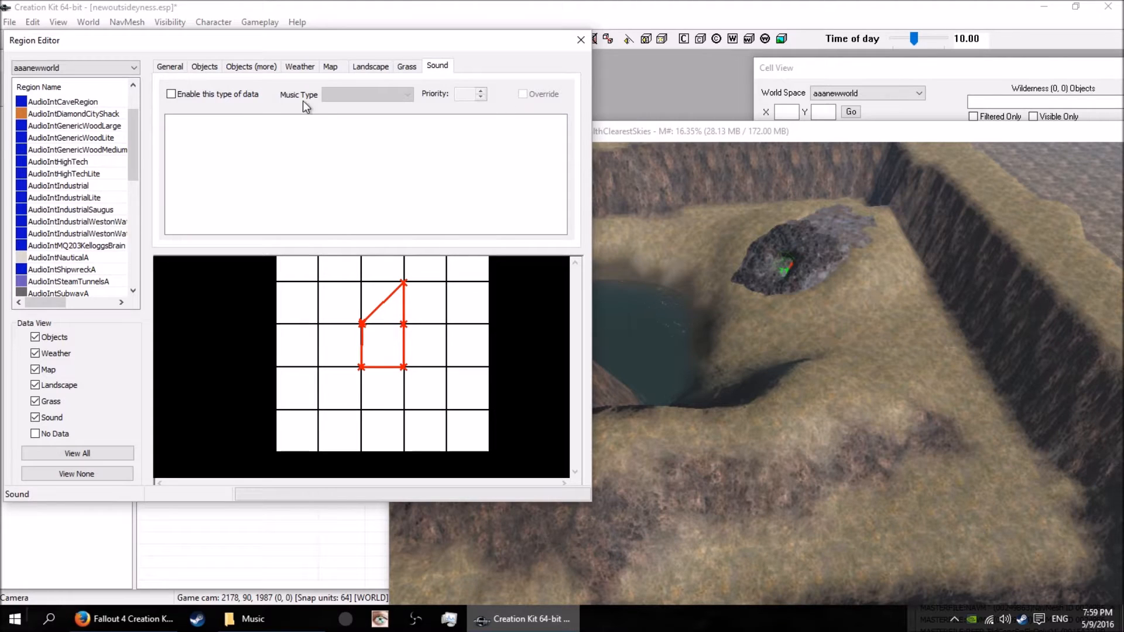
# Enable sound data for borderforoasis, keeping the DEFAULT music type at priority 50
pyautogui.click(171, 94)
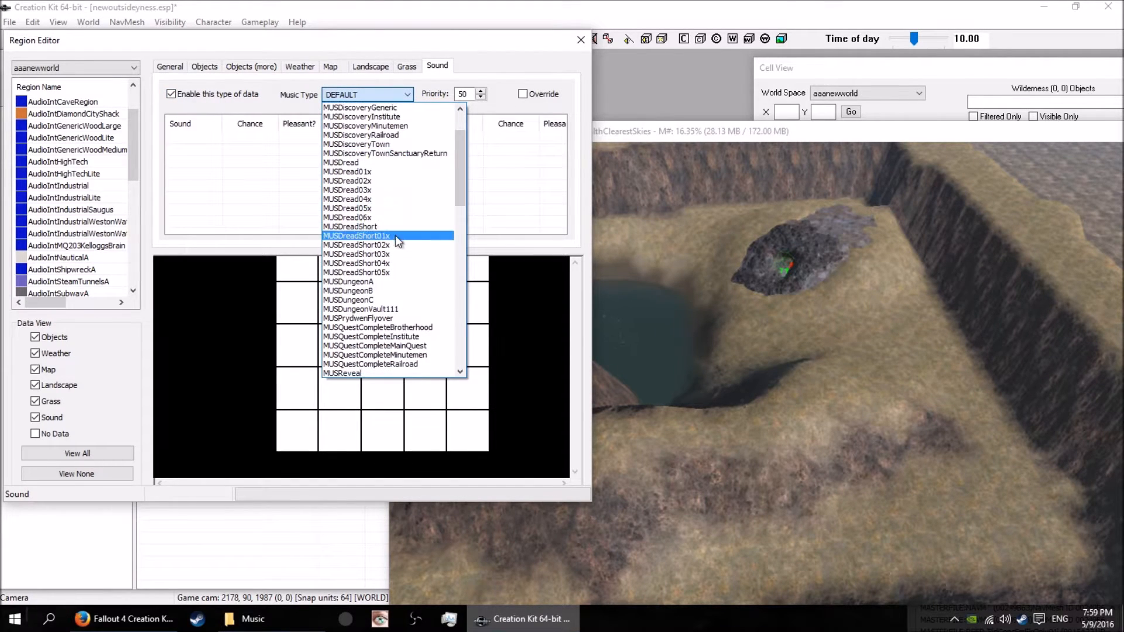
pyautogui.scroll(-3)
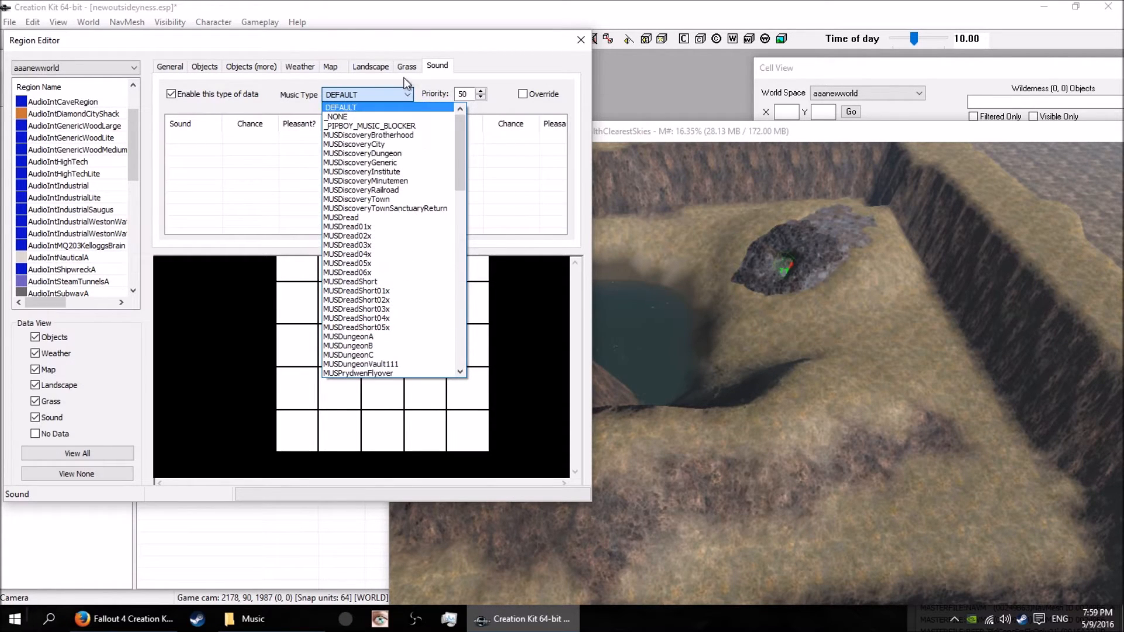
pyautogui.click(340, 108)
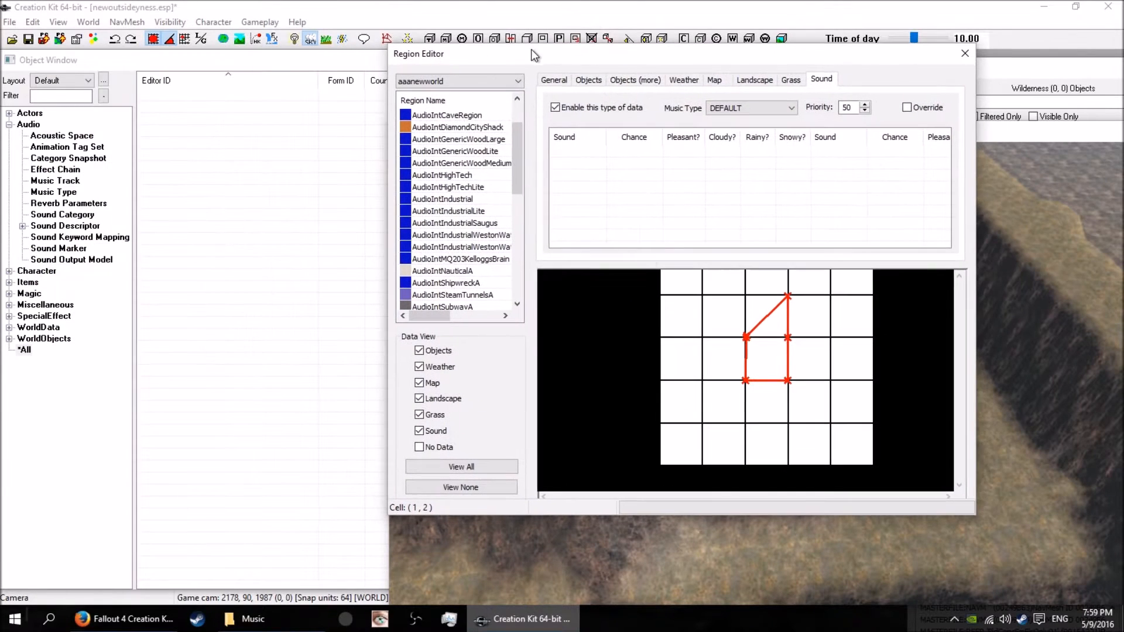
pyautogui.moveTo(584, 238)
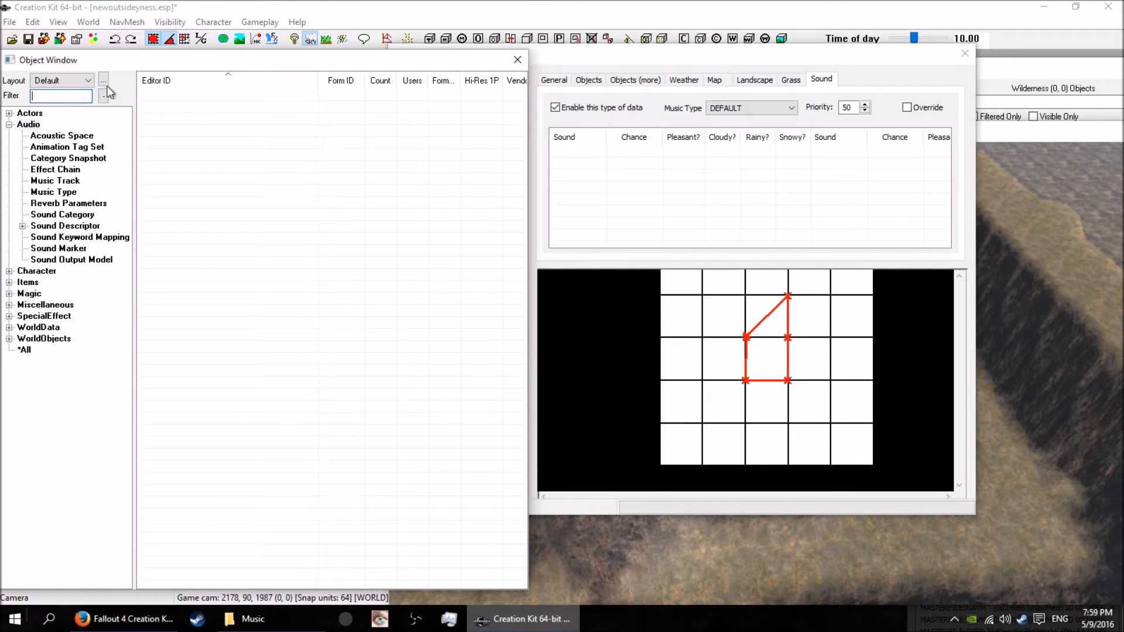
# Filter the Object Window for ambient sounds and scroll to the Sanctuary bird sounds
pyautogui.write('amb')
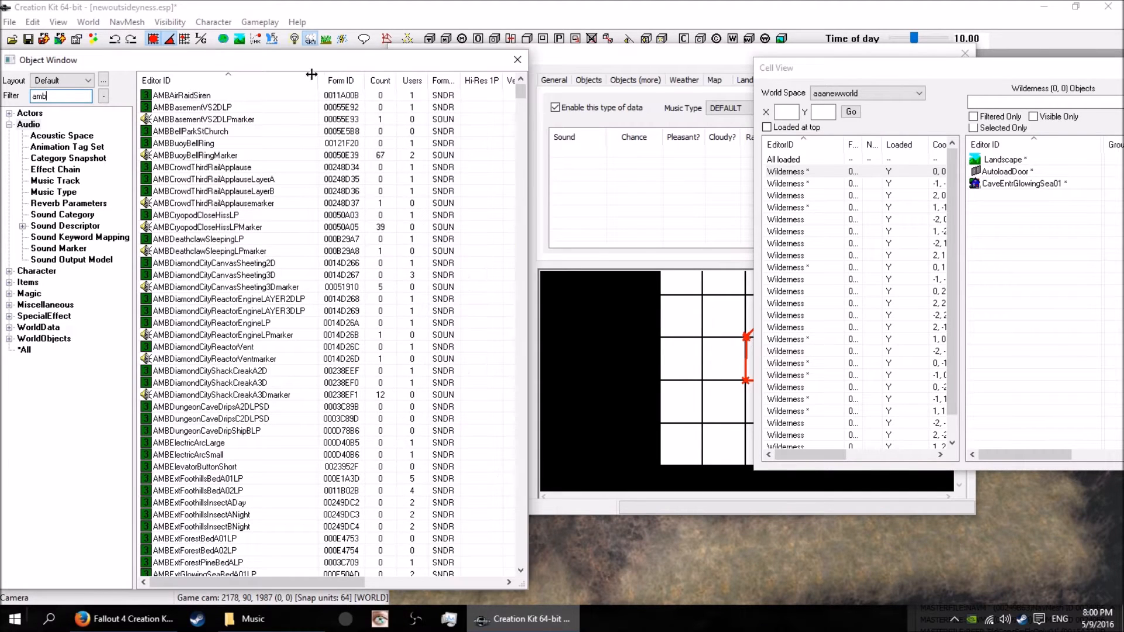
pyautogui.scroll(-3)
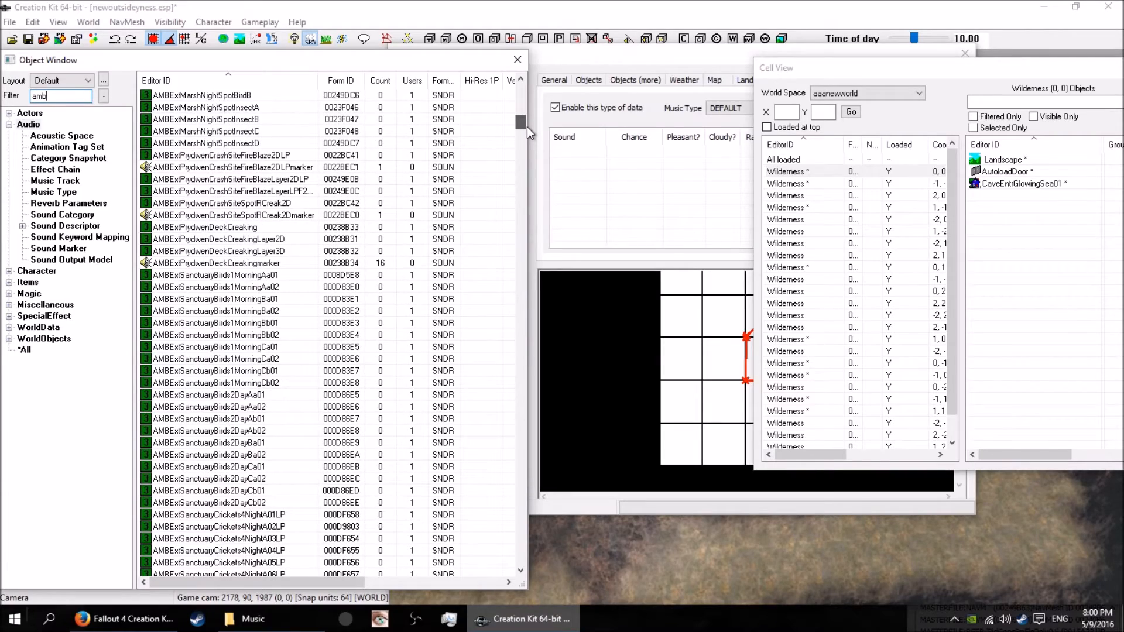
pyautogui.scroll(-3)
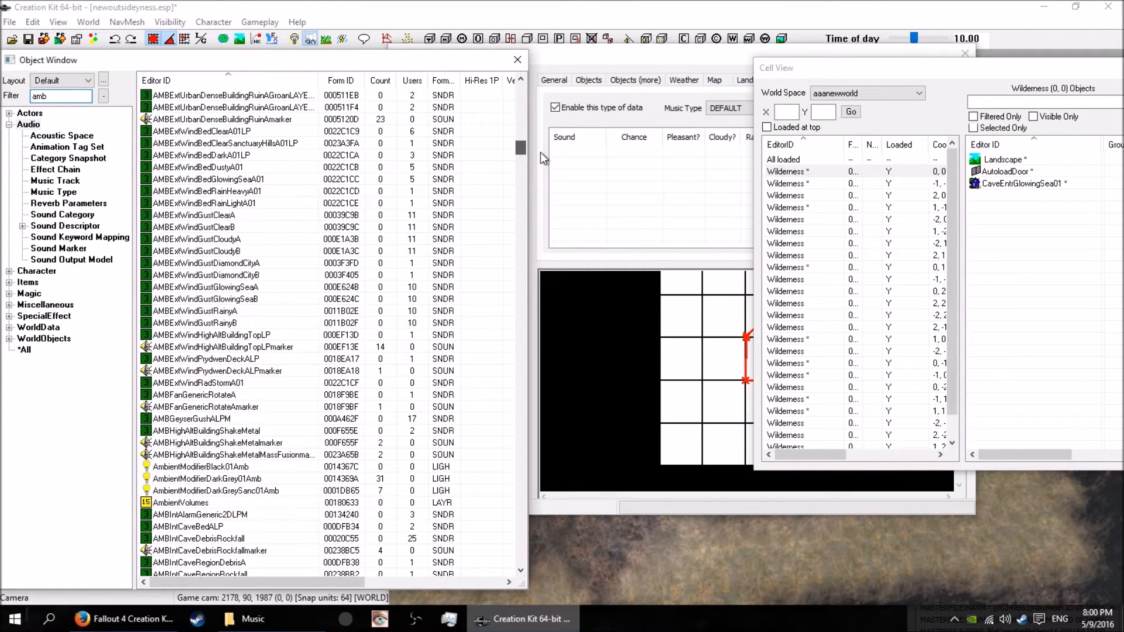
pyautogui.scroll(-3)
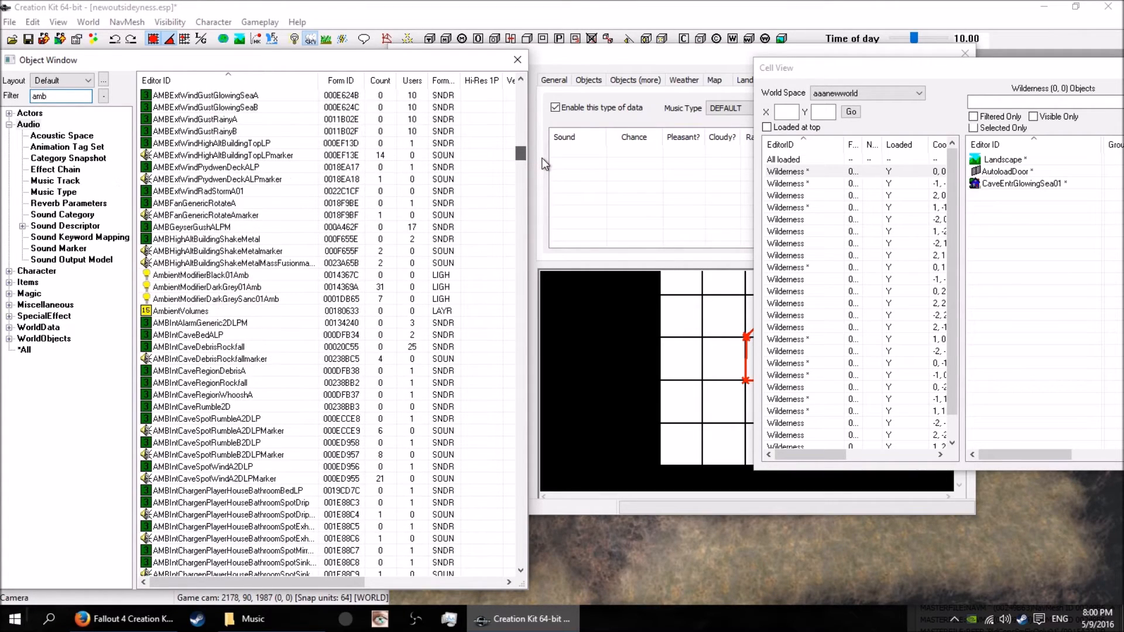
pyautogui.scroll(-3)
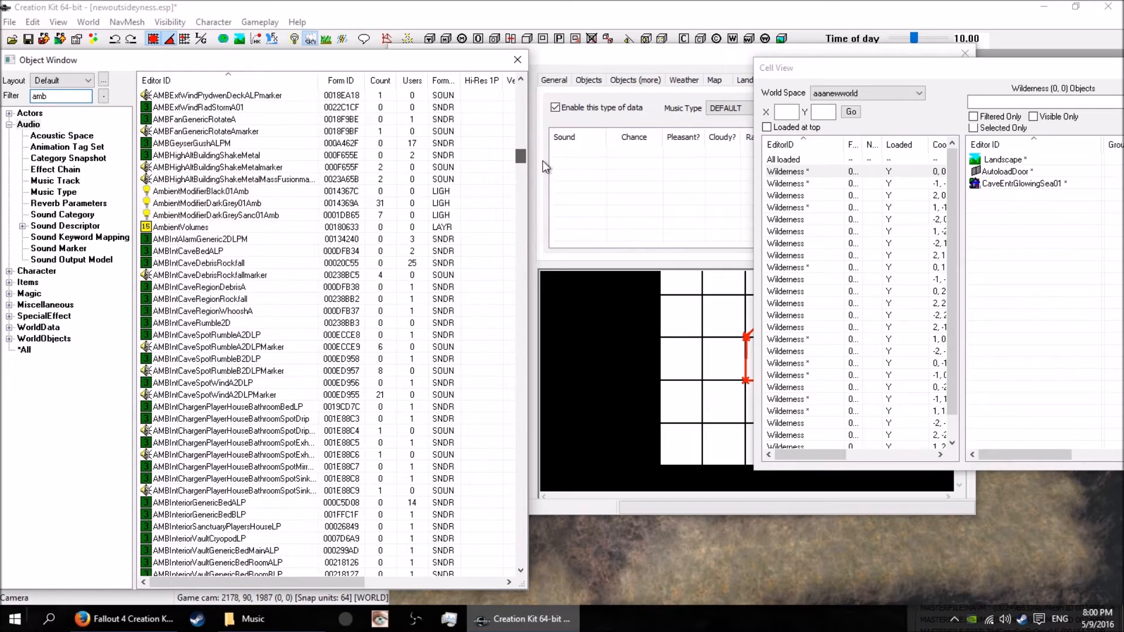
pyautogui.scroll(-3)
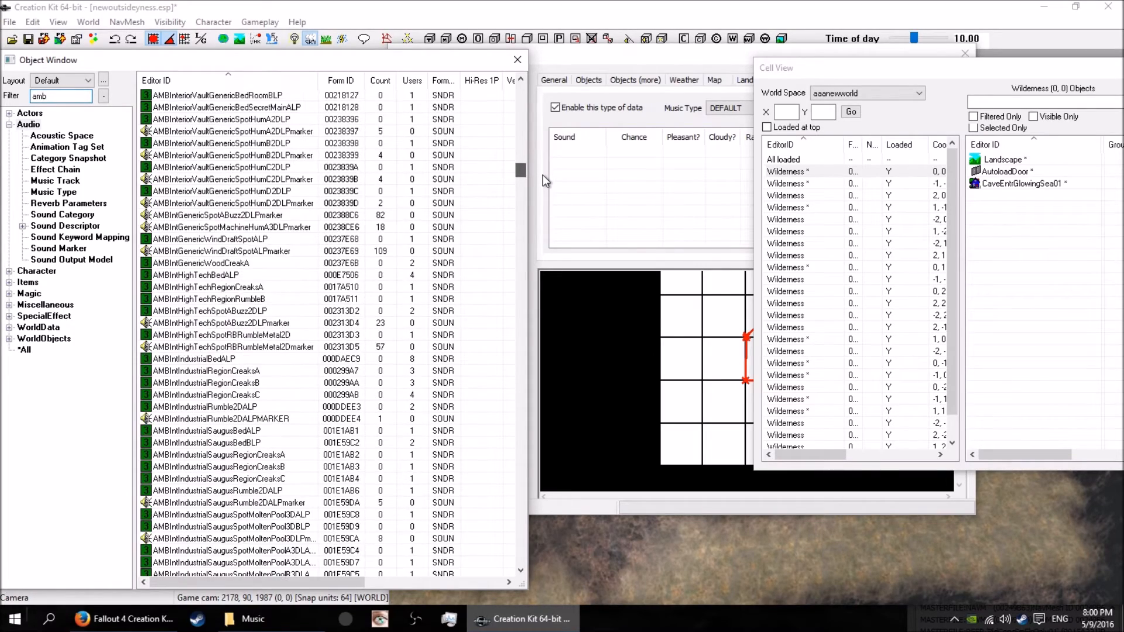
pyautogui.scroll(-3)
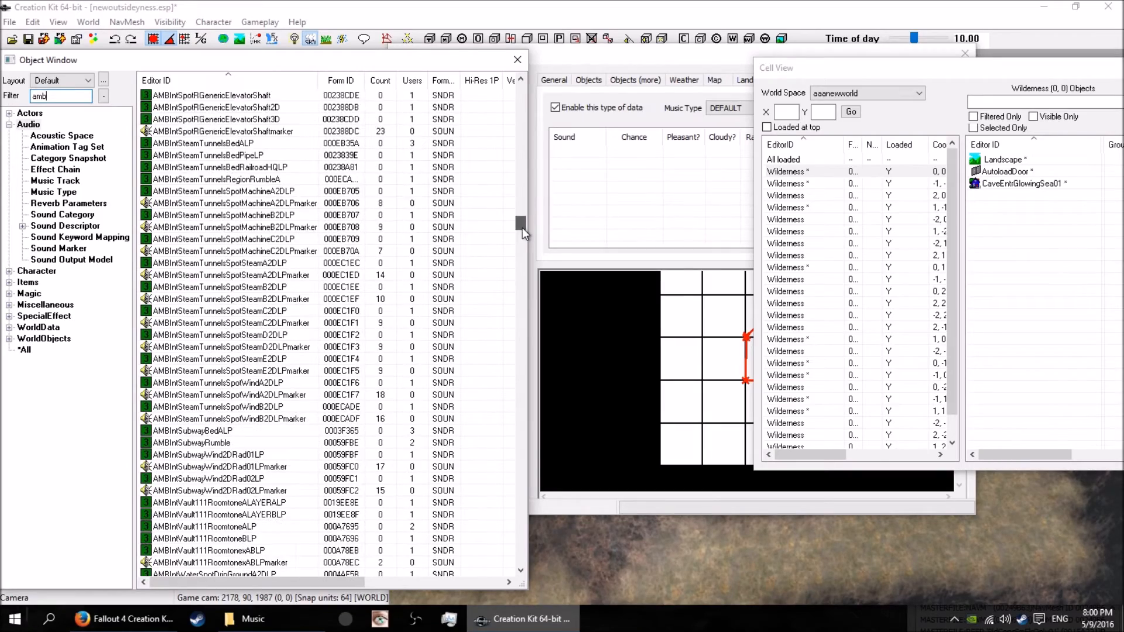
pyautogui.scroll(-3)
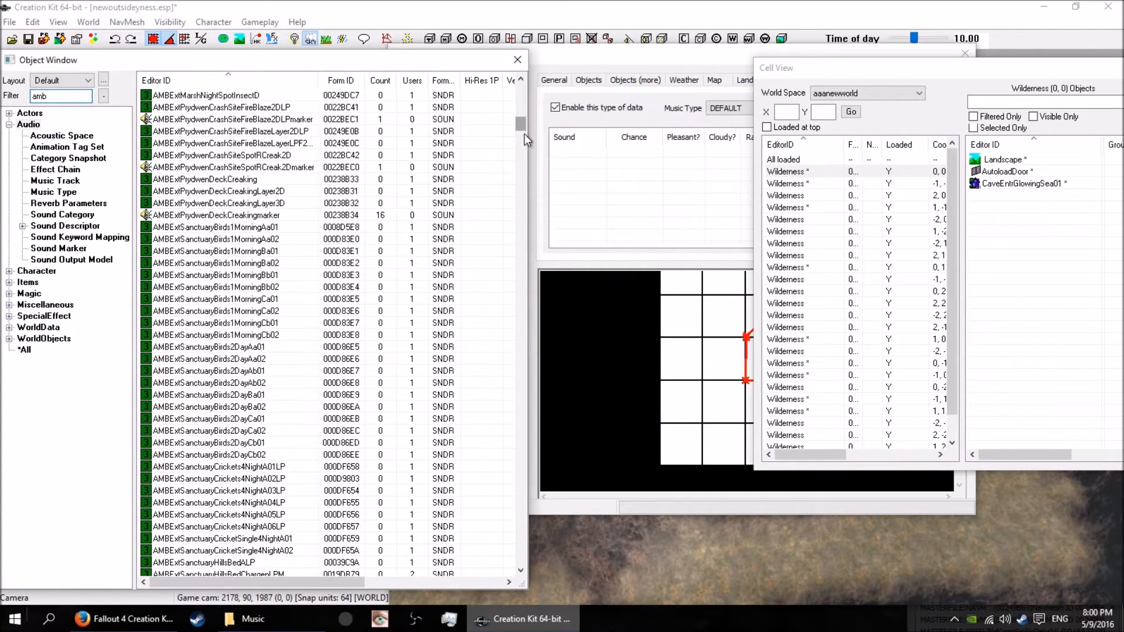
pyautogui.moveTo(241, 244)
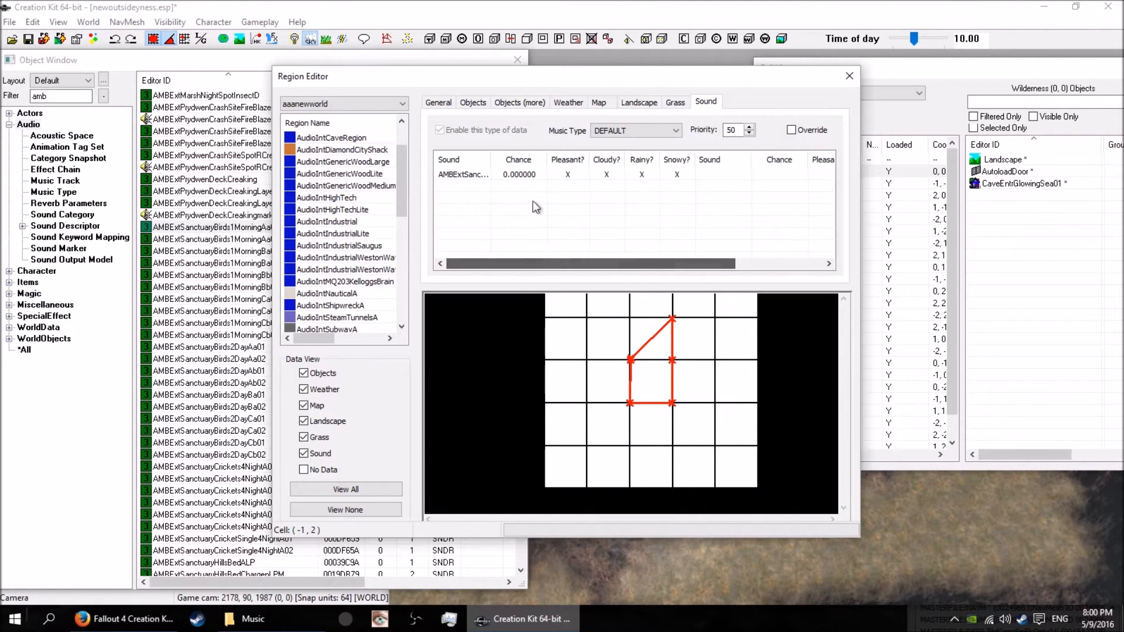
# Change the bird sound's chance from 100 to 25, giving 0.25
pyautogui.doubleClick(518, 174)
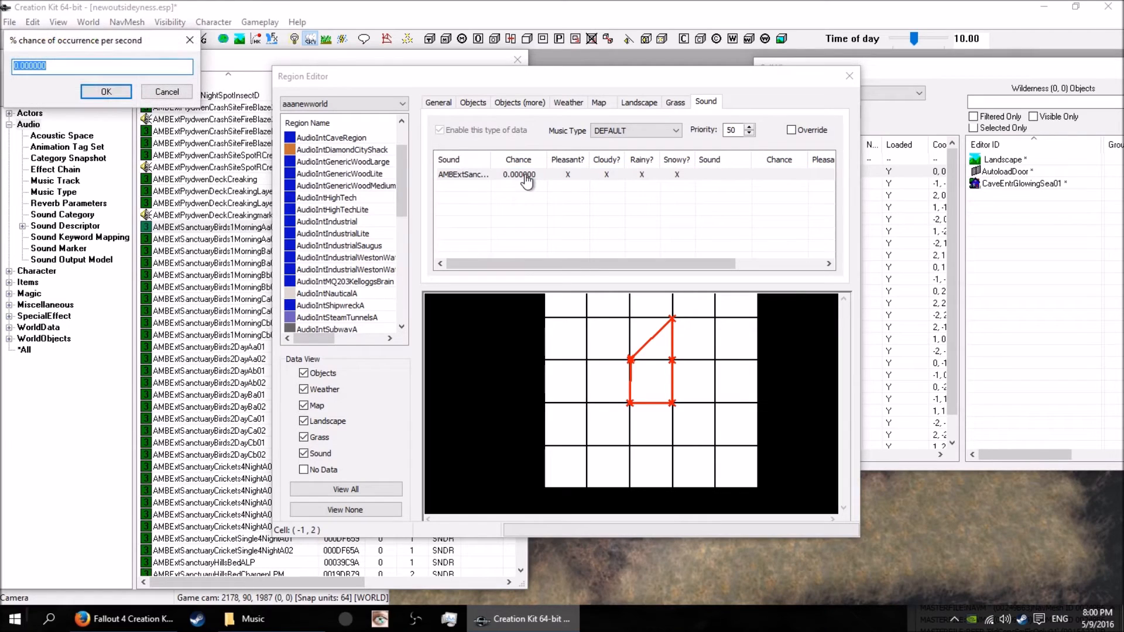
pyautogui.write('100')
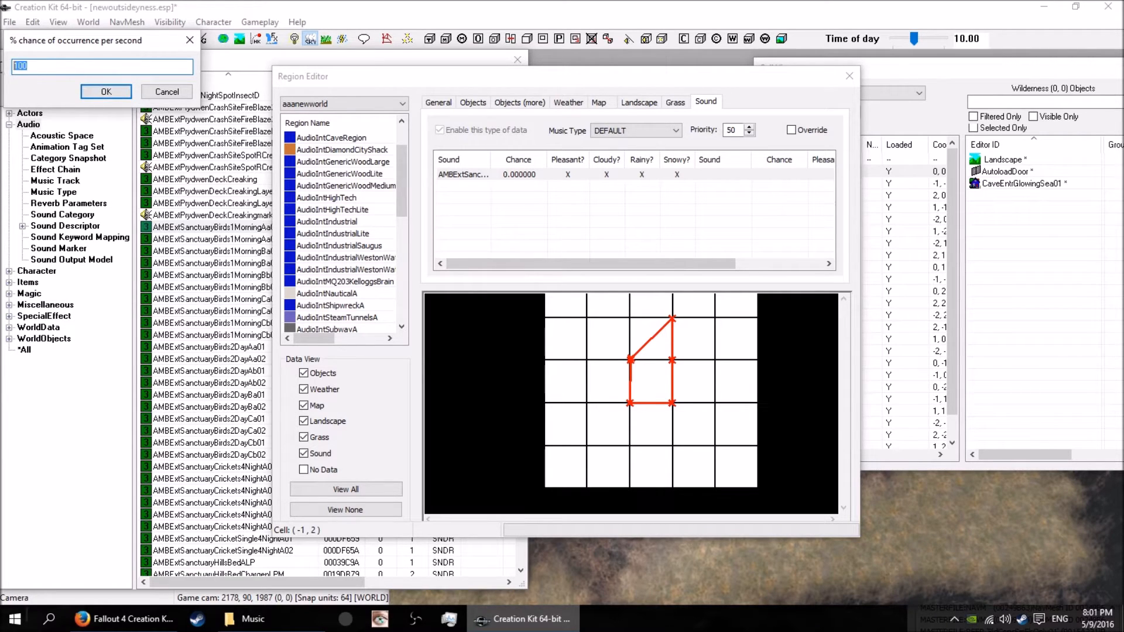
pyautogui.write('25')
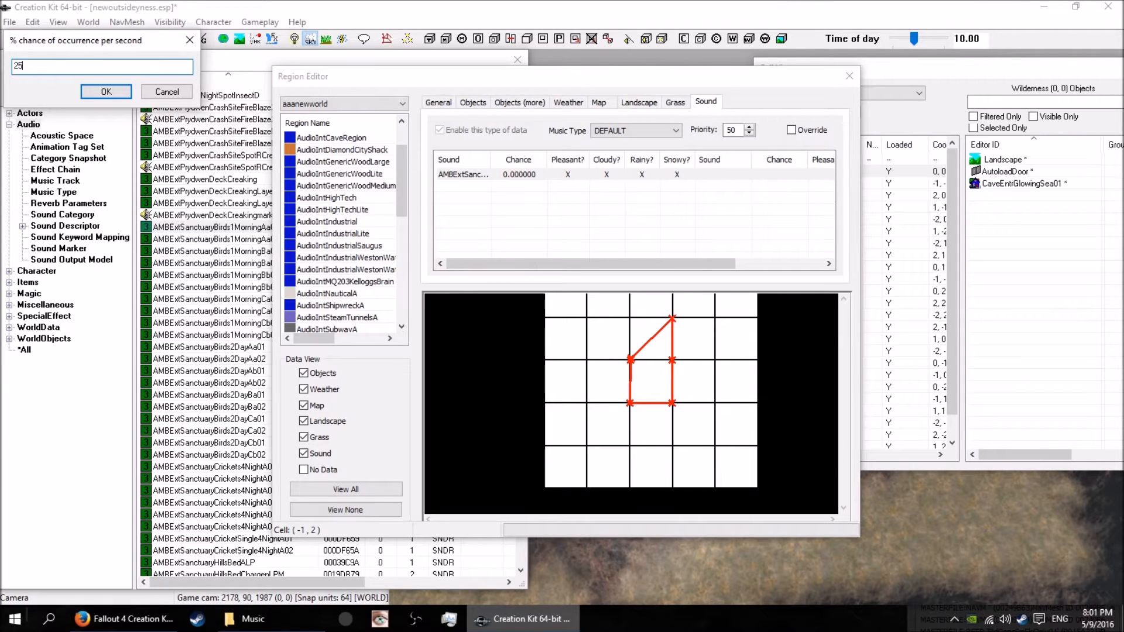
pyautogui.click(106, 91)
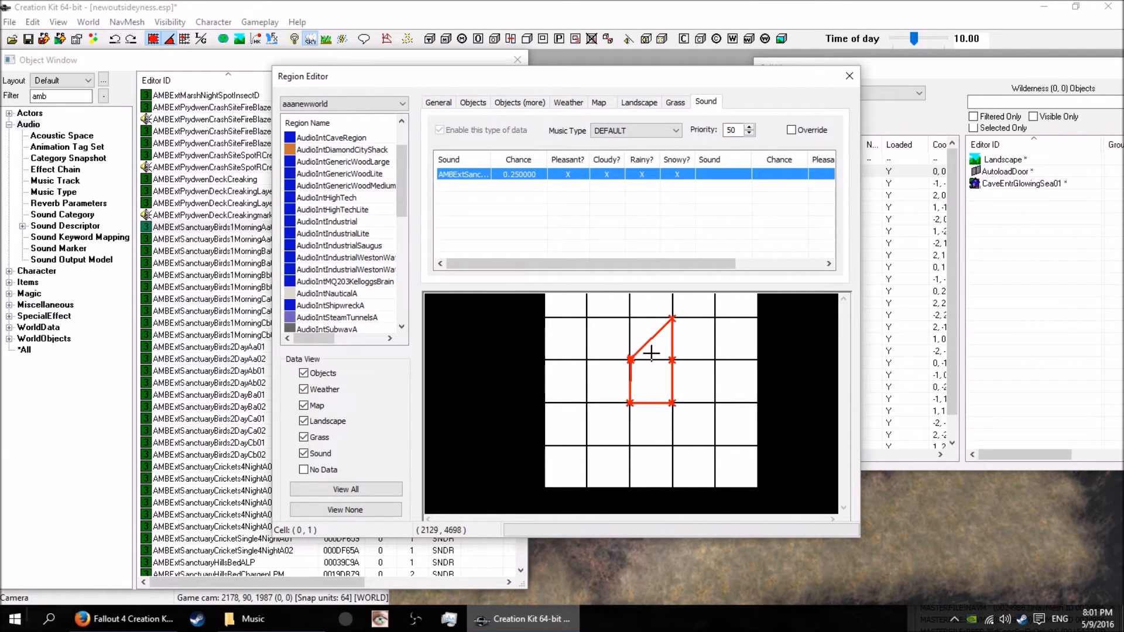
# Mark the borderforoasis outline Done, review the General tab, and close the Region Editor
pyautogui.rightClick(653, 355)
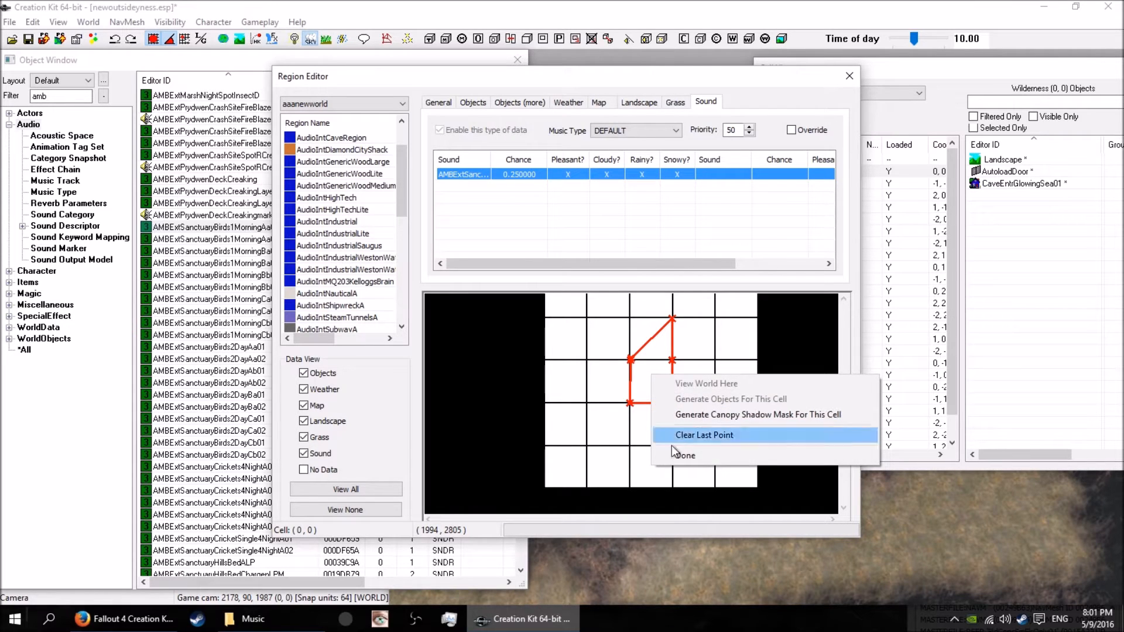
pyautogui.click(704, 435)
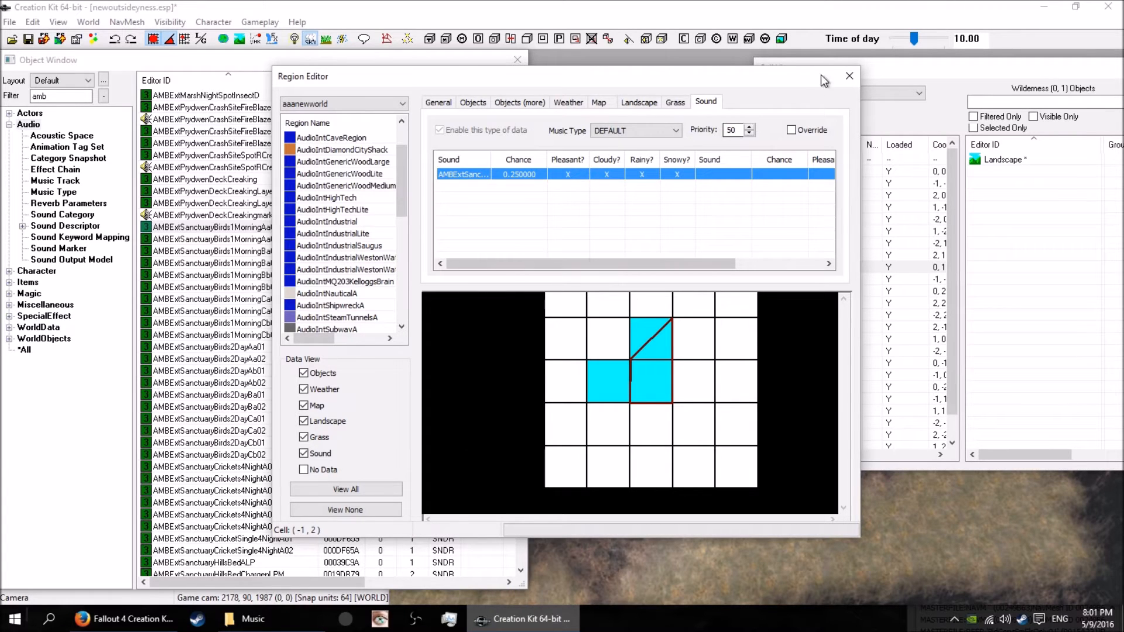
pyautogui.moveTo(849, 76)
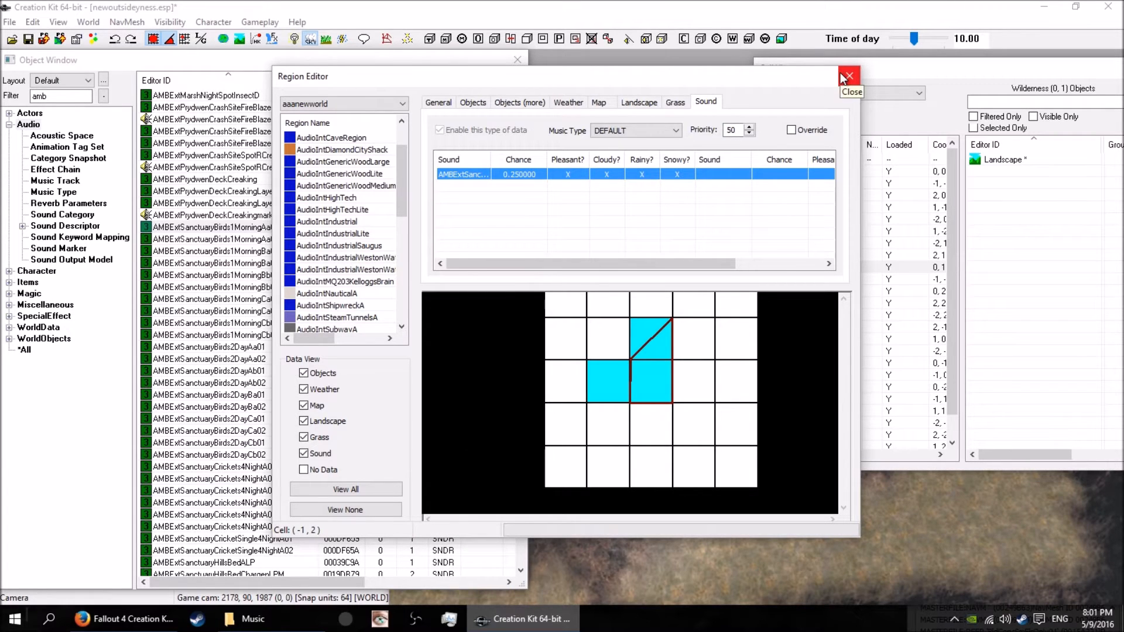
pyautogui.moveTo(476, 207)
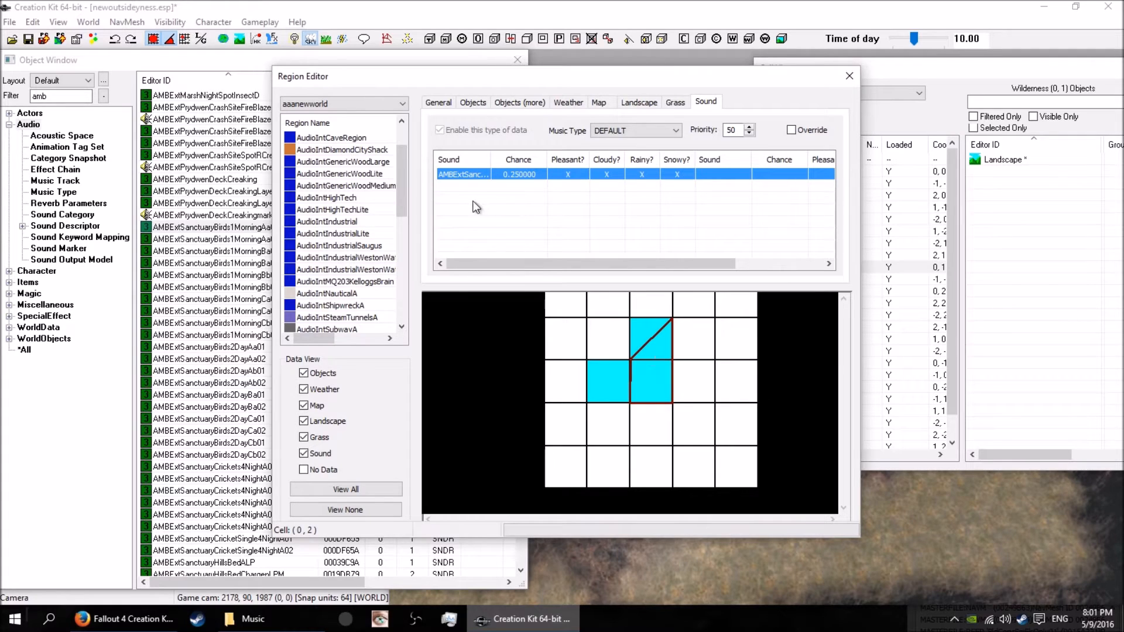
pyautogui.click(438, 102)
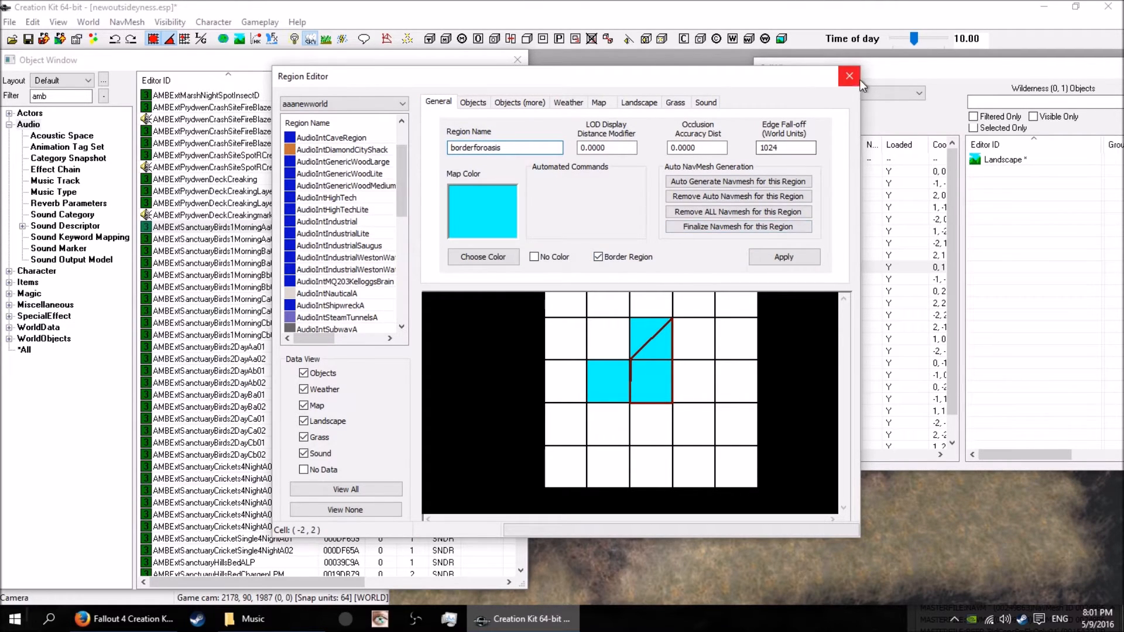
pyautogui.click(849, 76)
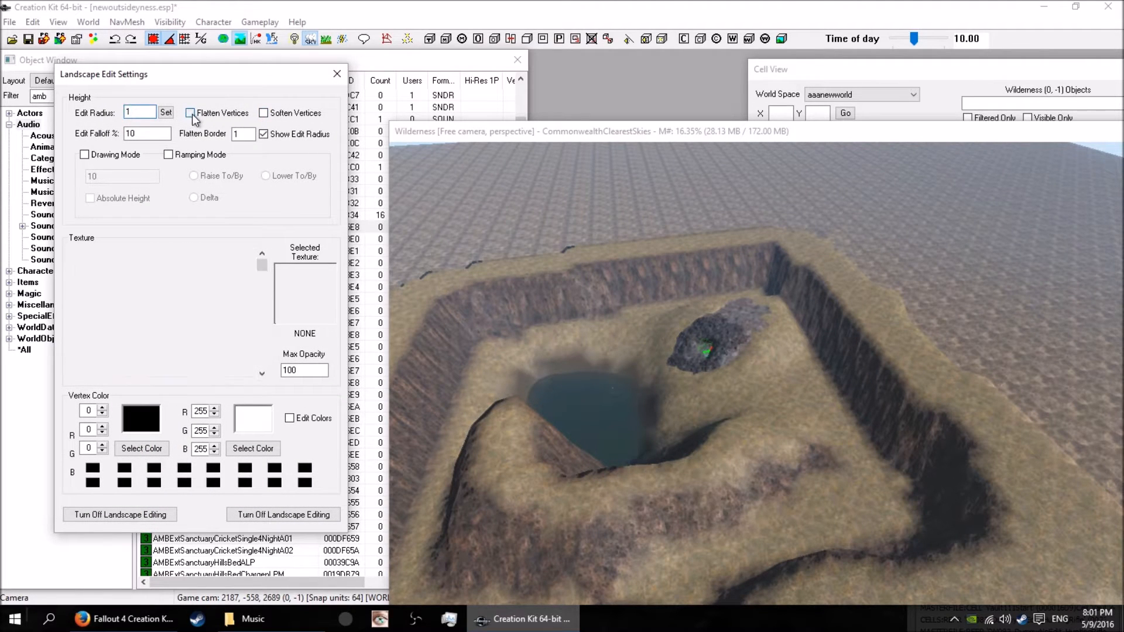
# Toggle vertex flattening and orbit the camera over the walled oasis terrain
pyautogui.click(191, 112)
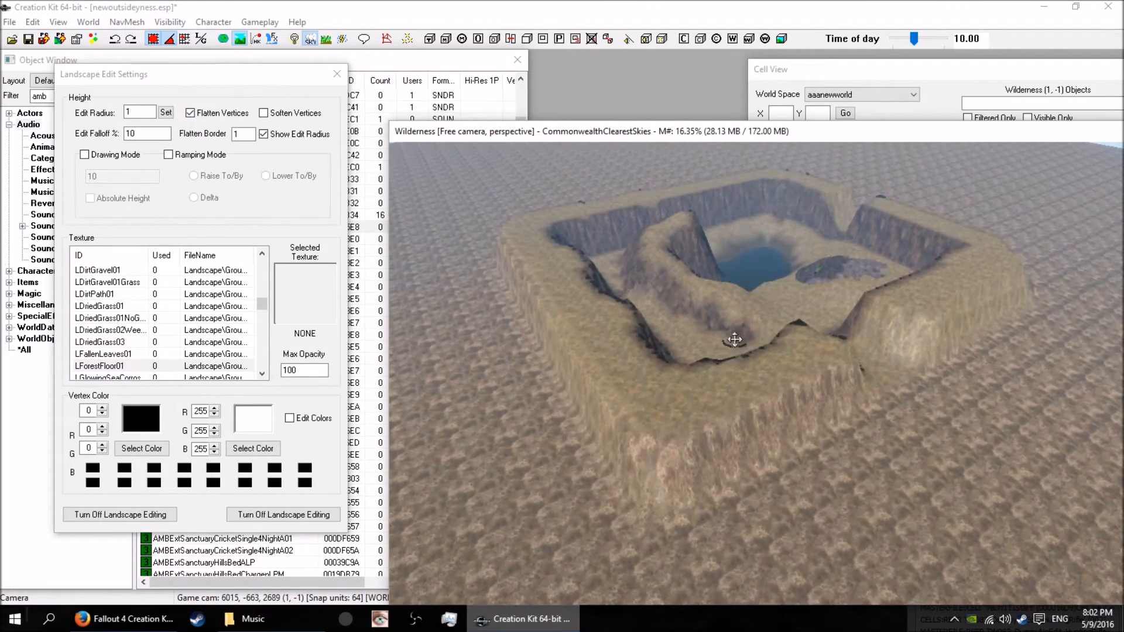
pyautogui.moveTo(734, 339); pyautogui.dragTo(792, 452)
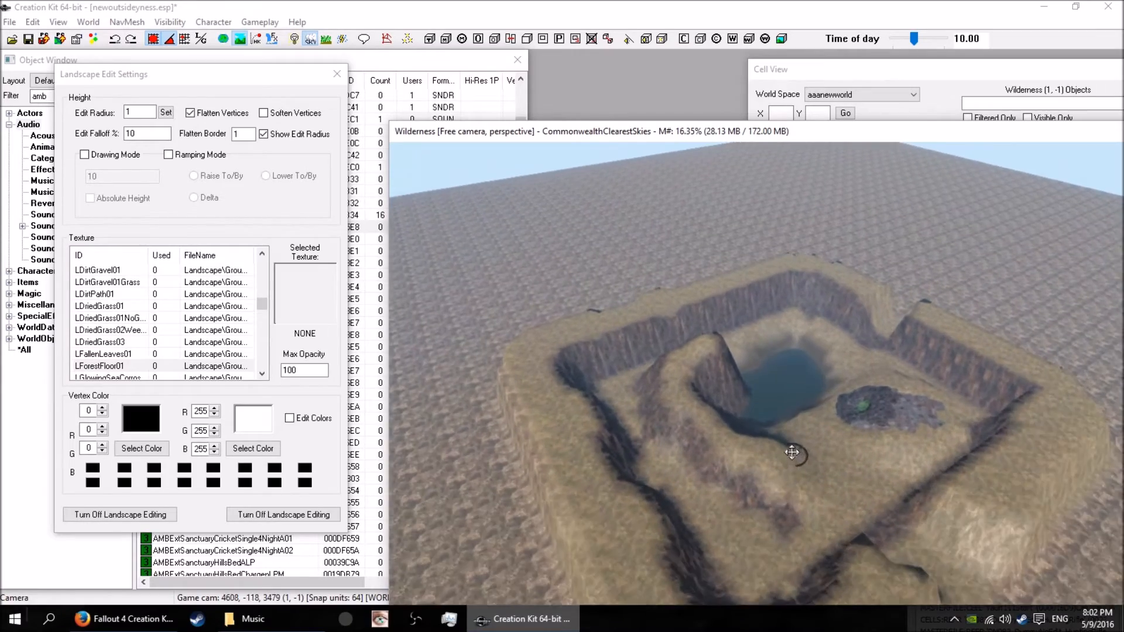
pyautogui.moveTo(792, 452); pyautogui.dragTo(627, 459)
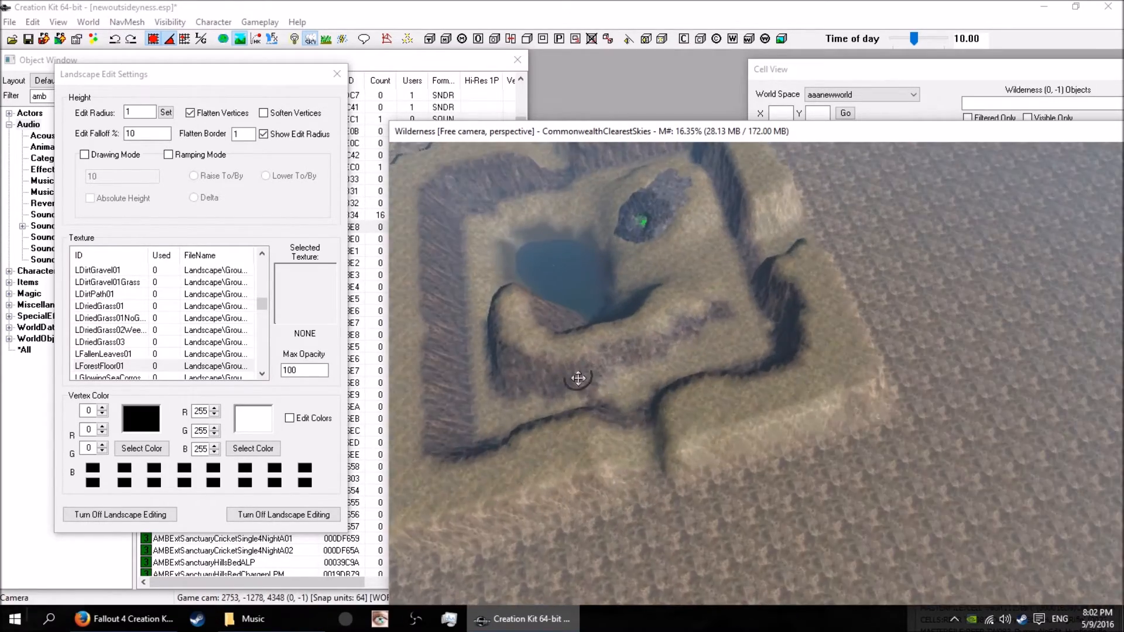
pyautogui.moveTo(578, 378); pyautogui.dragTo(577, 313)
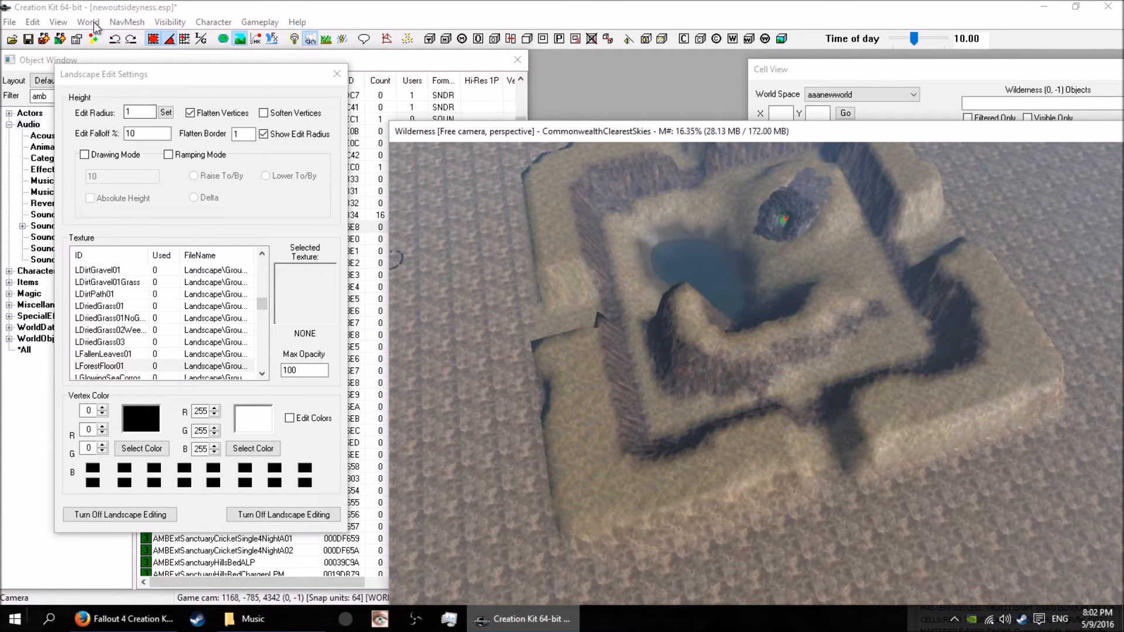
# Reopen the Region Editor from the World menu and orbit around the oasis pool and rock
pyautogui.click(57, 21)
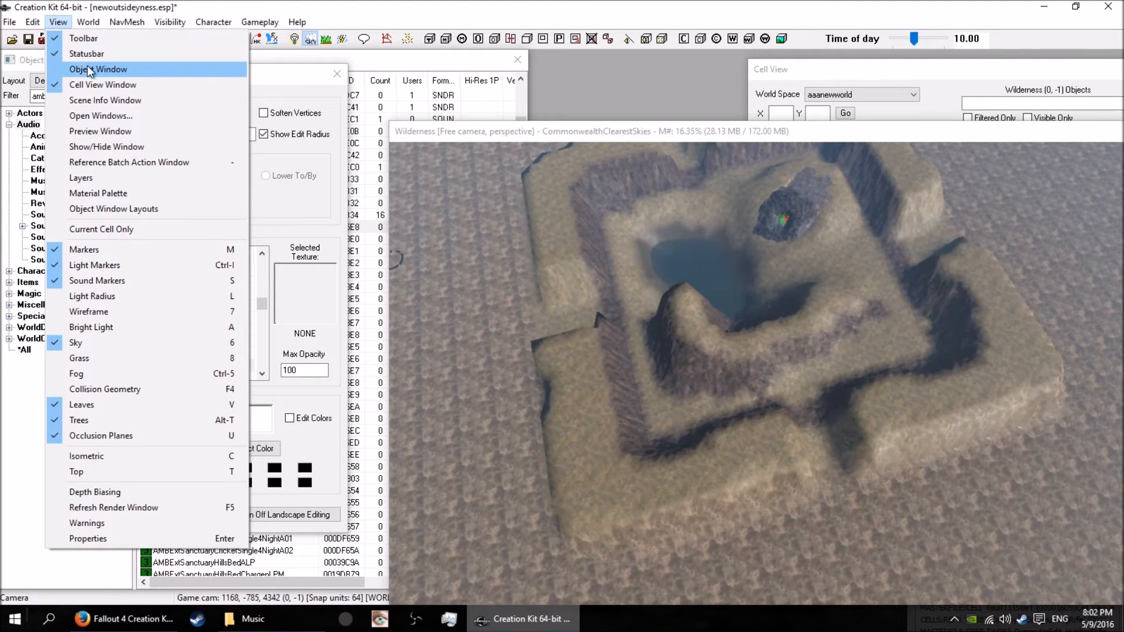
pyautogui.moveTo(90, 54)
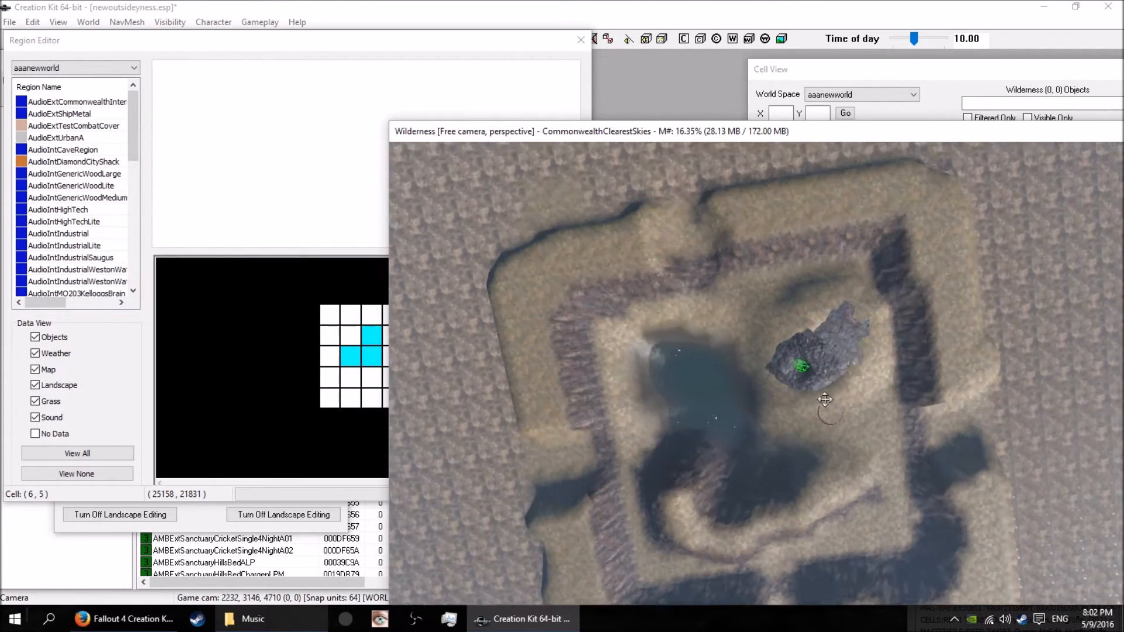
pyautogui.moveTo(824, 399); pyautogui.dragTo(866, 346)
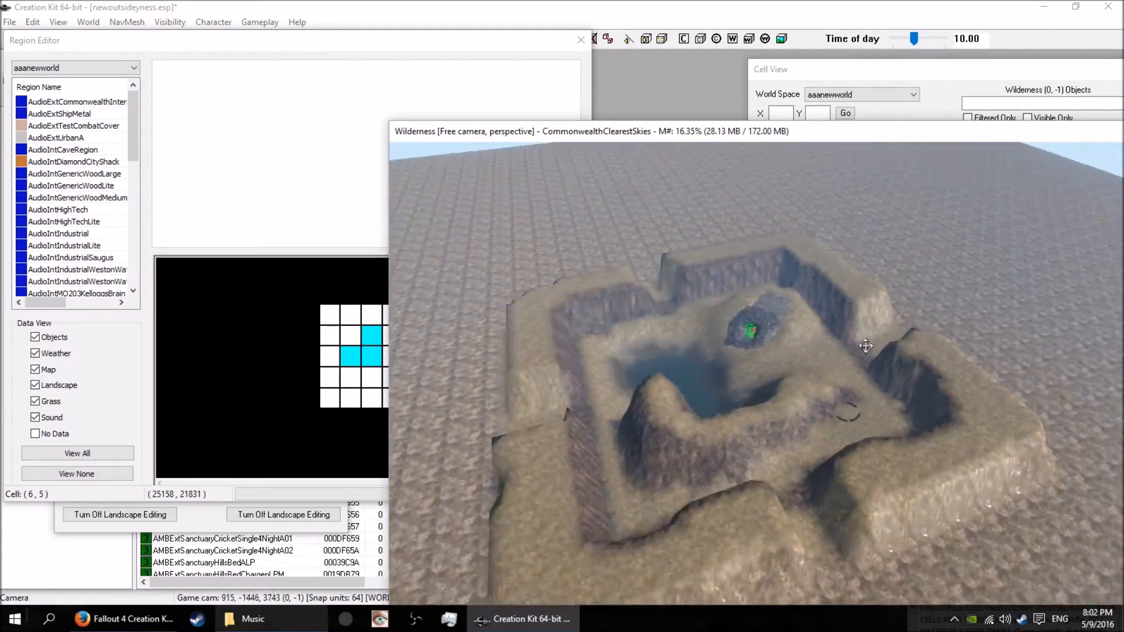
pyautogui.moveTo(865, 346); pyautogui.dragTo(690, 346)
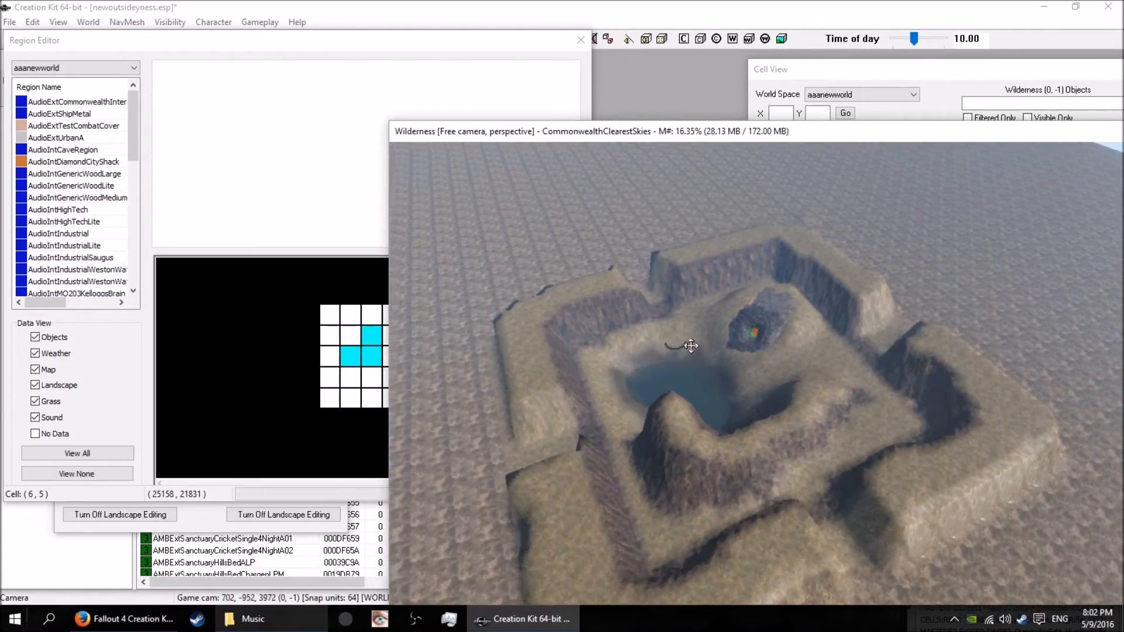
pyautogui.moveTo(692, 346); pyautogui.dragTo(692, 316)
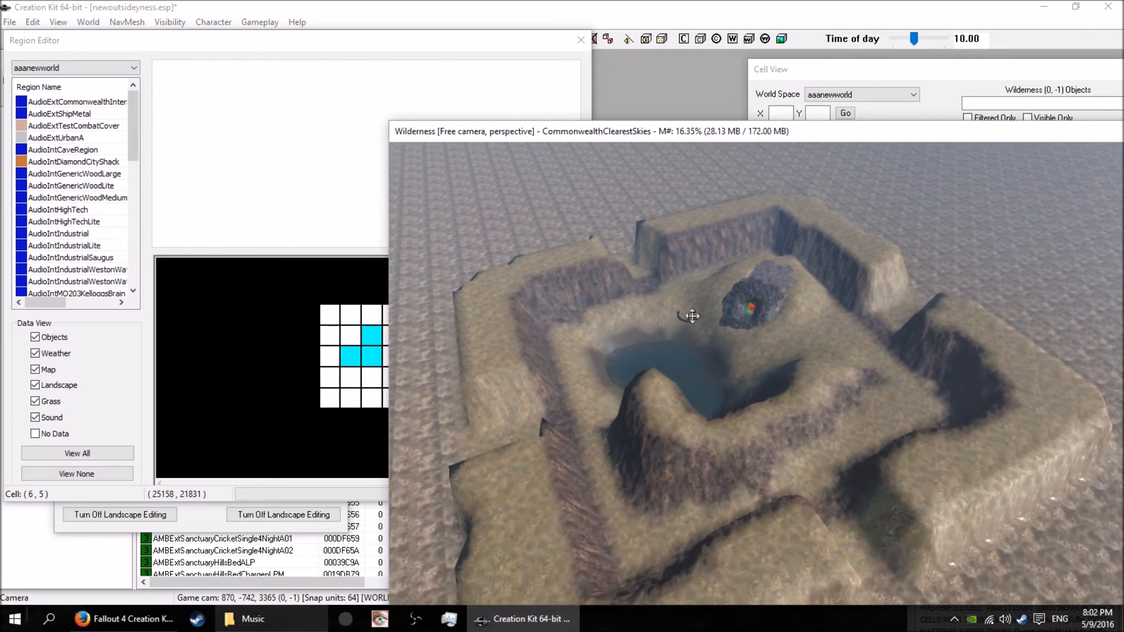
pyautogui.moveTo(692, 316); pyautogui.dragTo(694, 342)
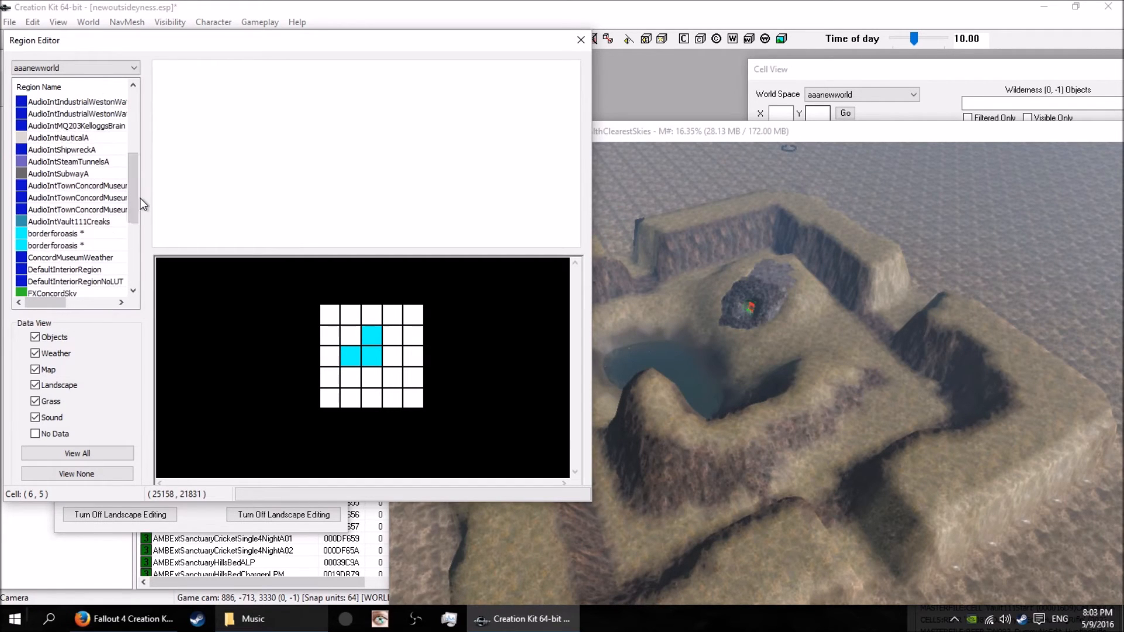
# Select the borderforoasis region and review its ambient sound settings
pyautogui.click(50, 233)
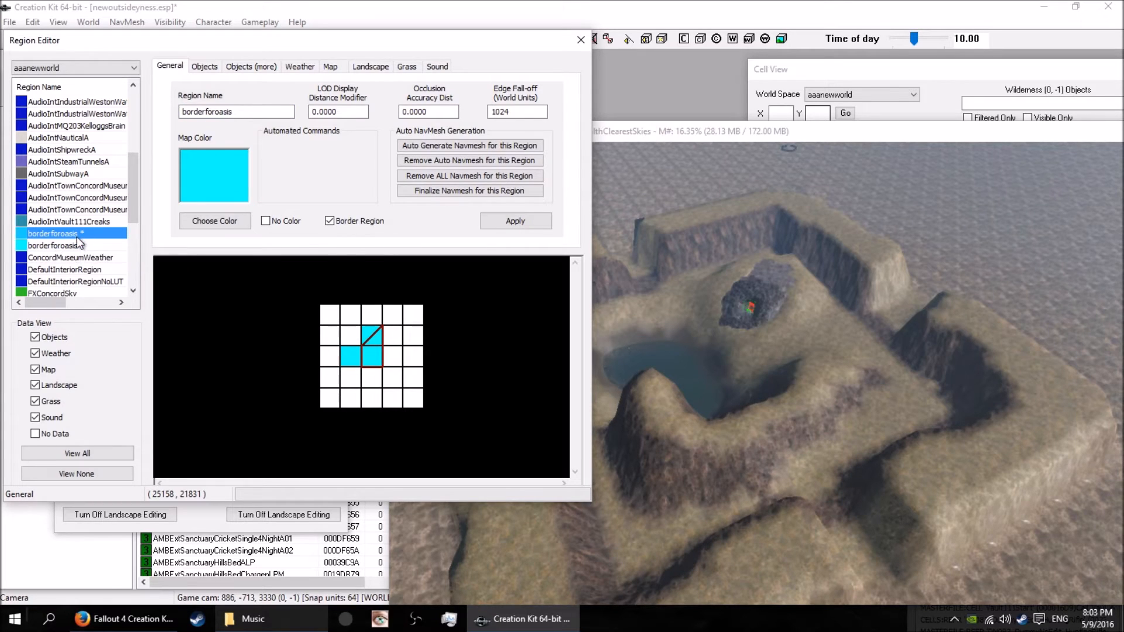
pyautogui.click(53, 245)
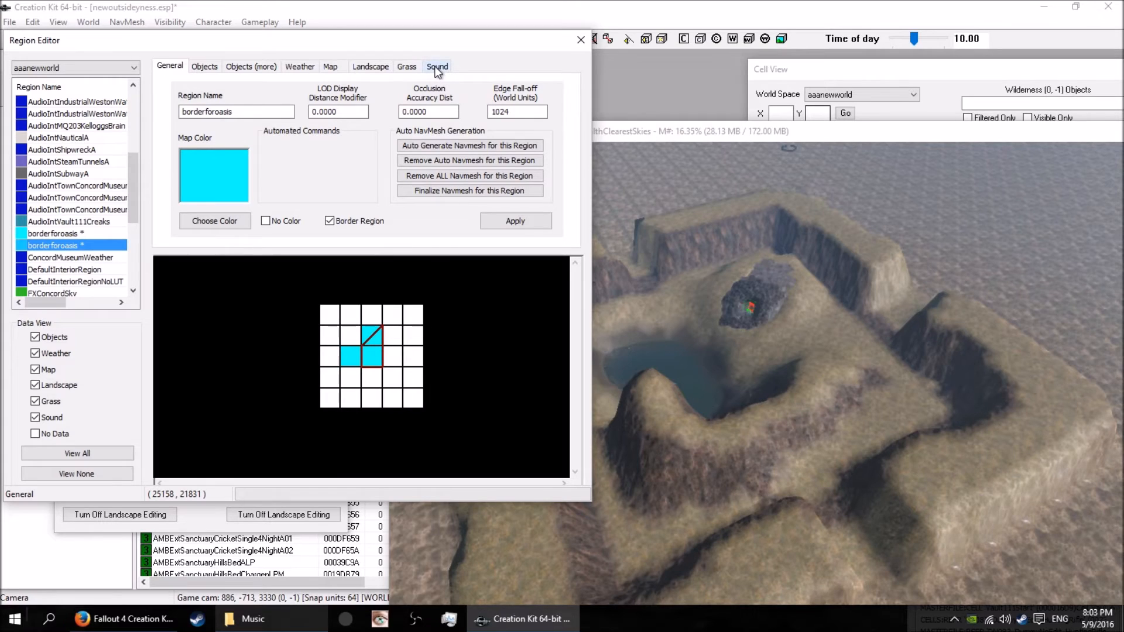
pyautogui.click(437, 65)
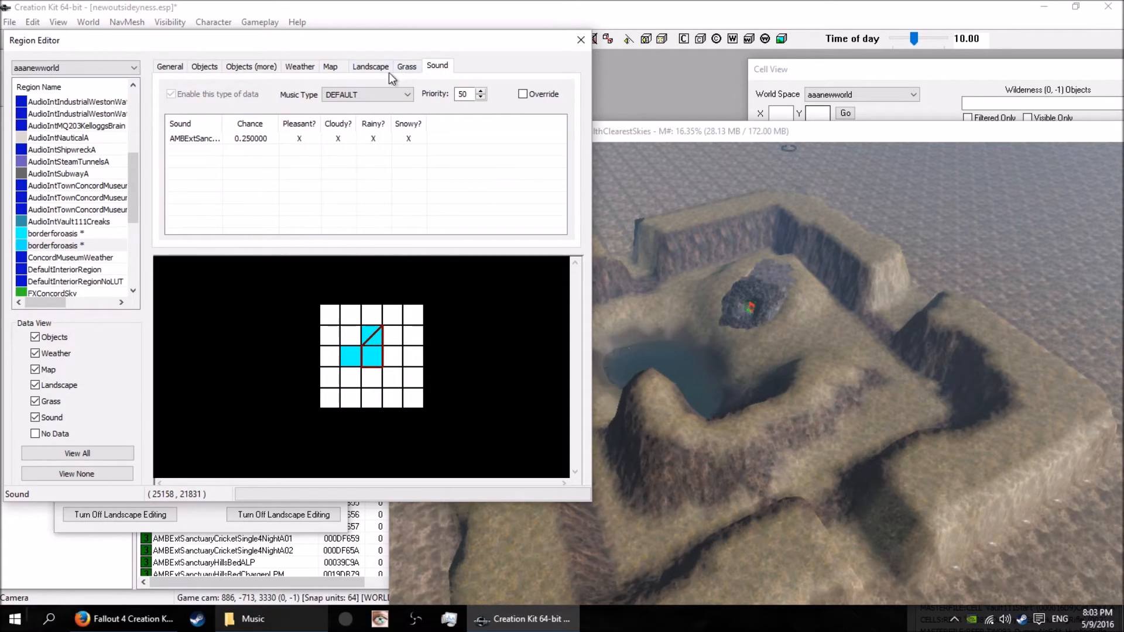
# Enable map data for borderforoasis and enter an oasis map name
pyautogui.click(331, 66)
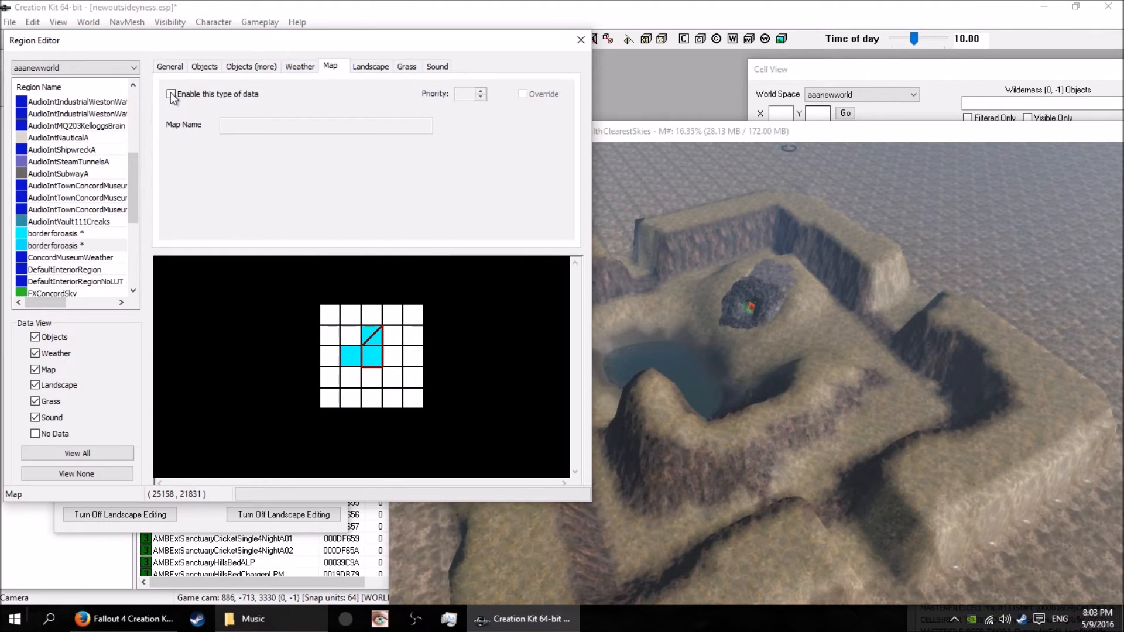
pyautogui.click(171, 94)
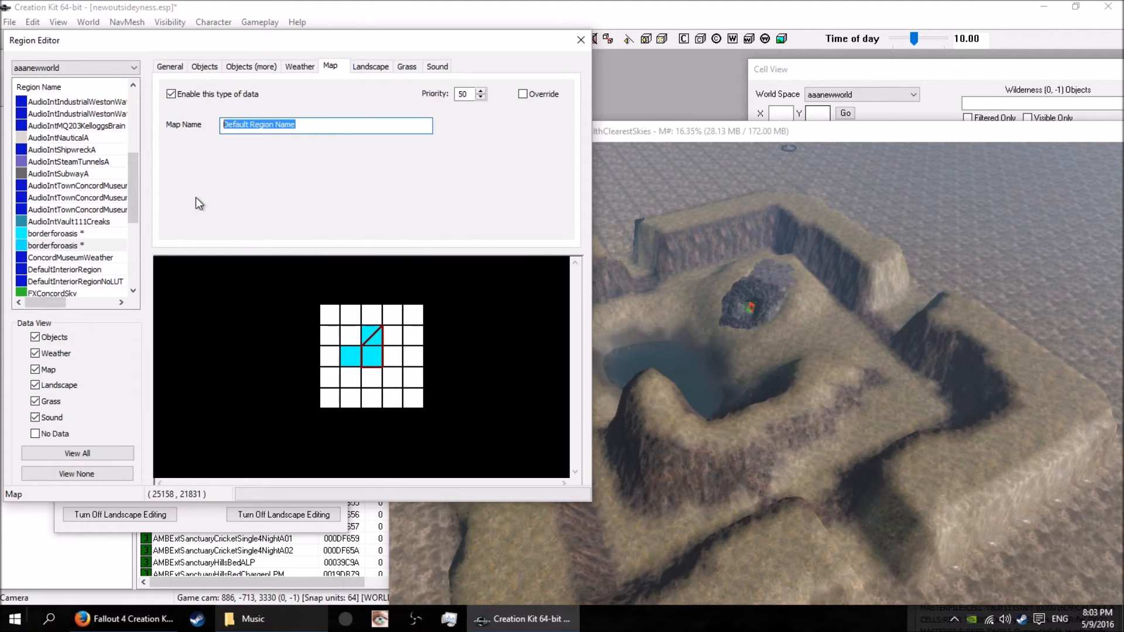
pyautogui.write('oasis motherfucker')
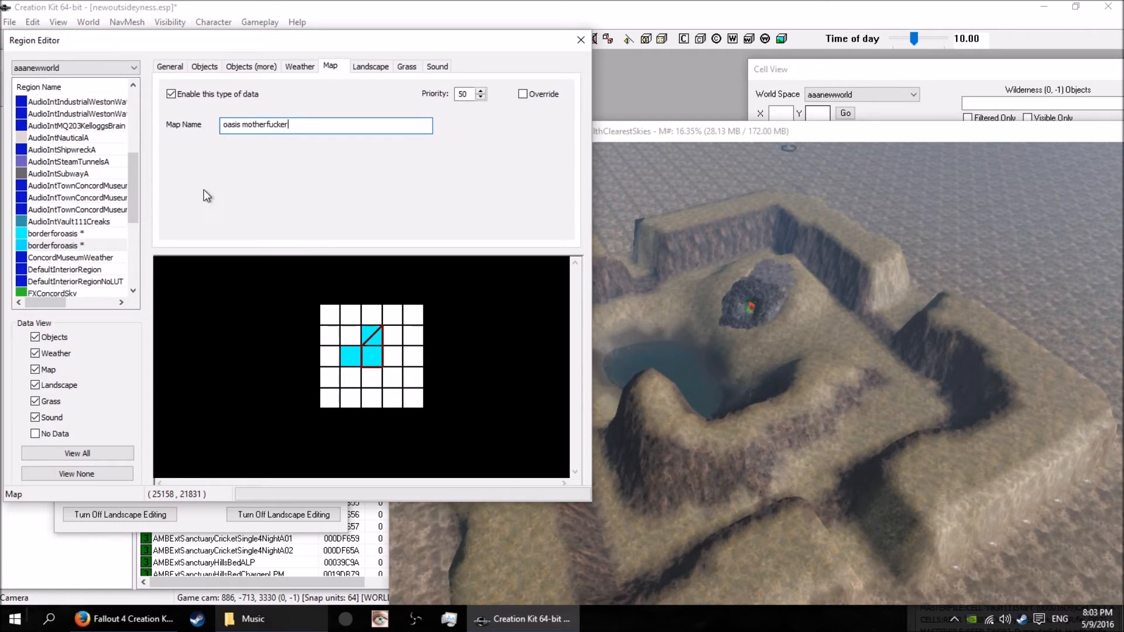
pyautogui.click(168, 66)
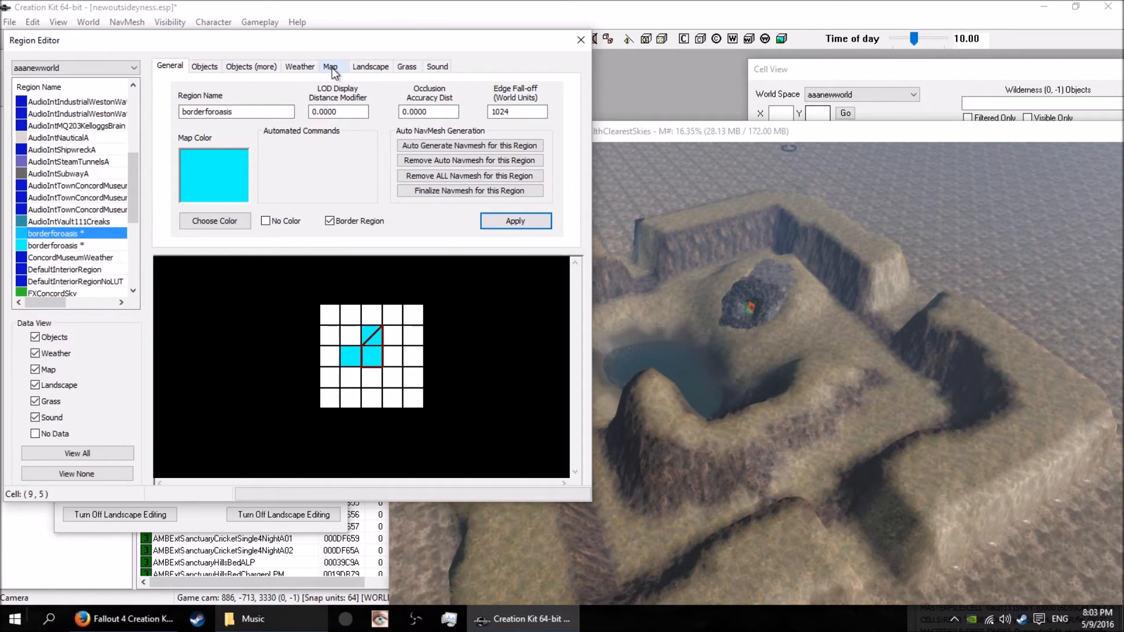
pyautogui.click(330, 66)
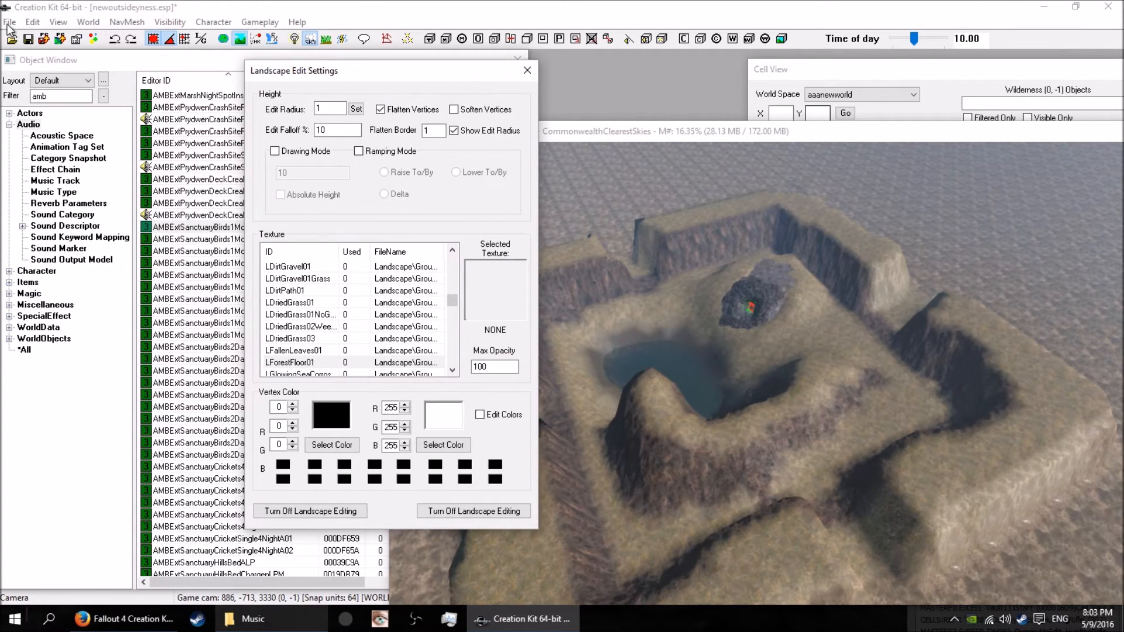
# Save newoutsideyness.esp via the File menu and launch Fallout 4 from Steam
pyautogui.click(9, 21)
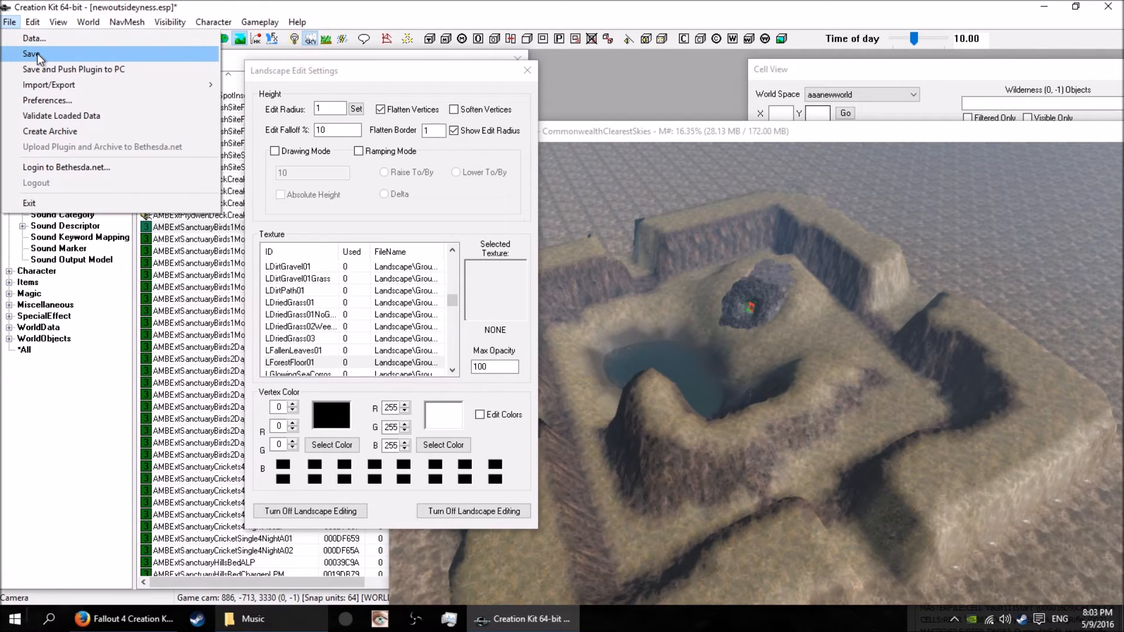
pyautogui.click(28, 56)
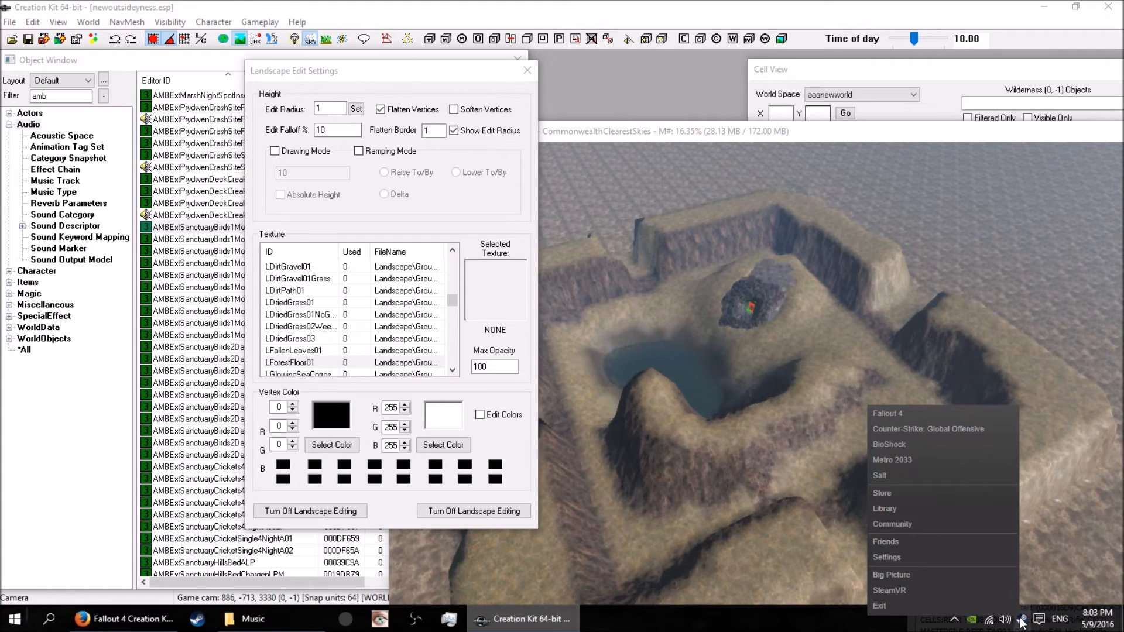
pyautogui.click(888, 413)
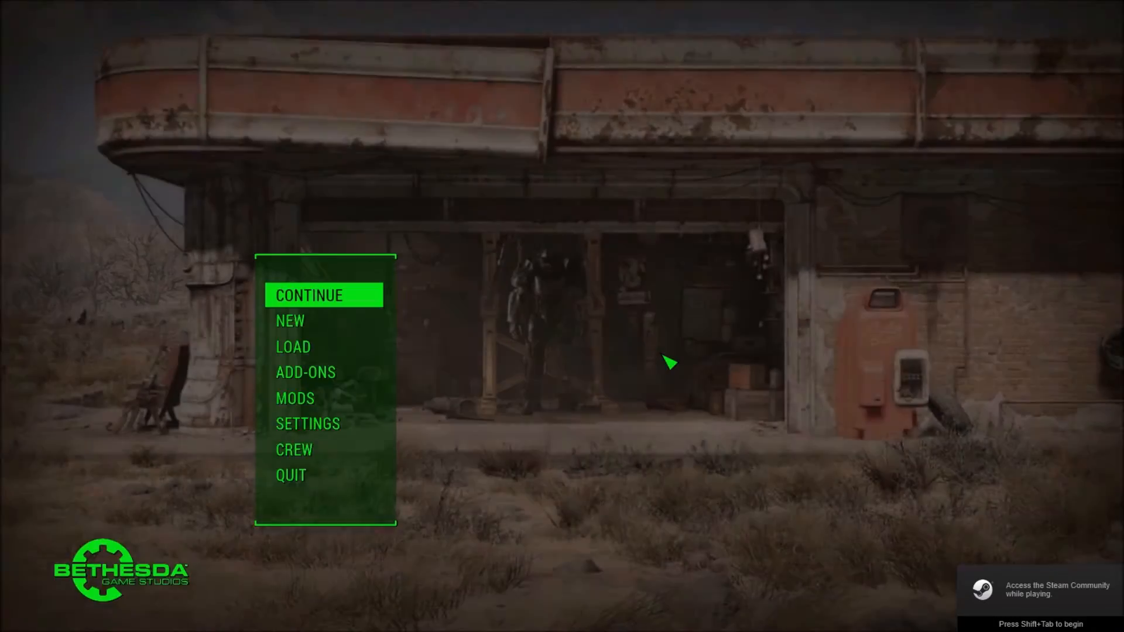
# Load the 'new world awesomeness' save from the main menu's LOAD list
pyautogui.click(306, 372)
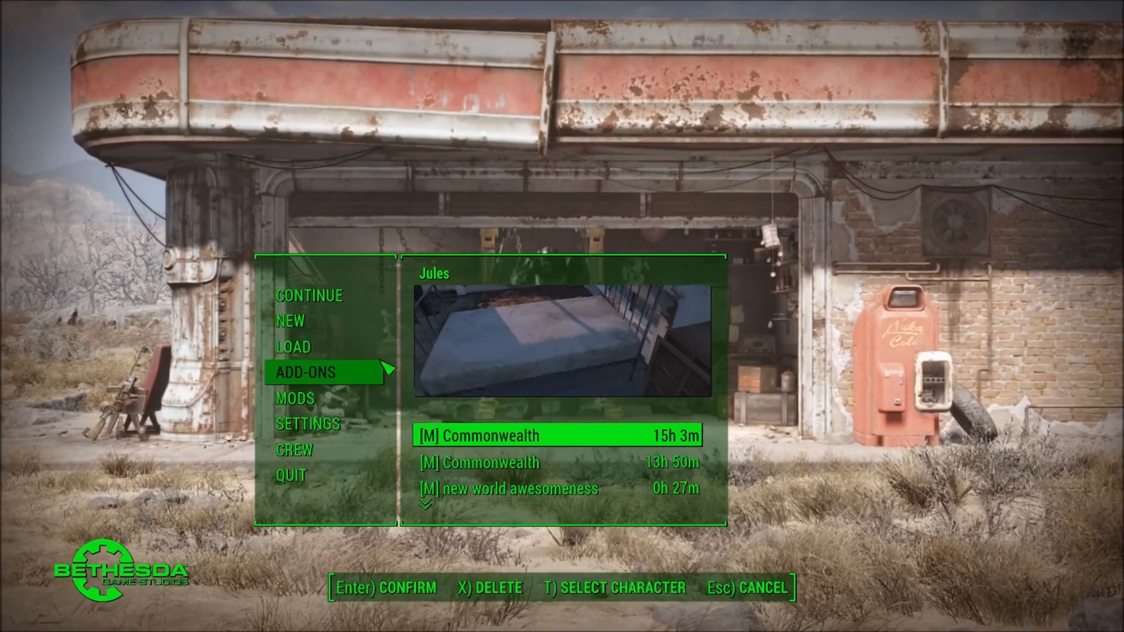
pyautogui.click(531, 505)
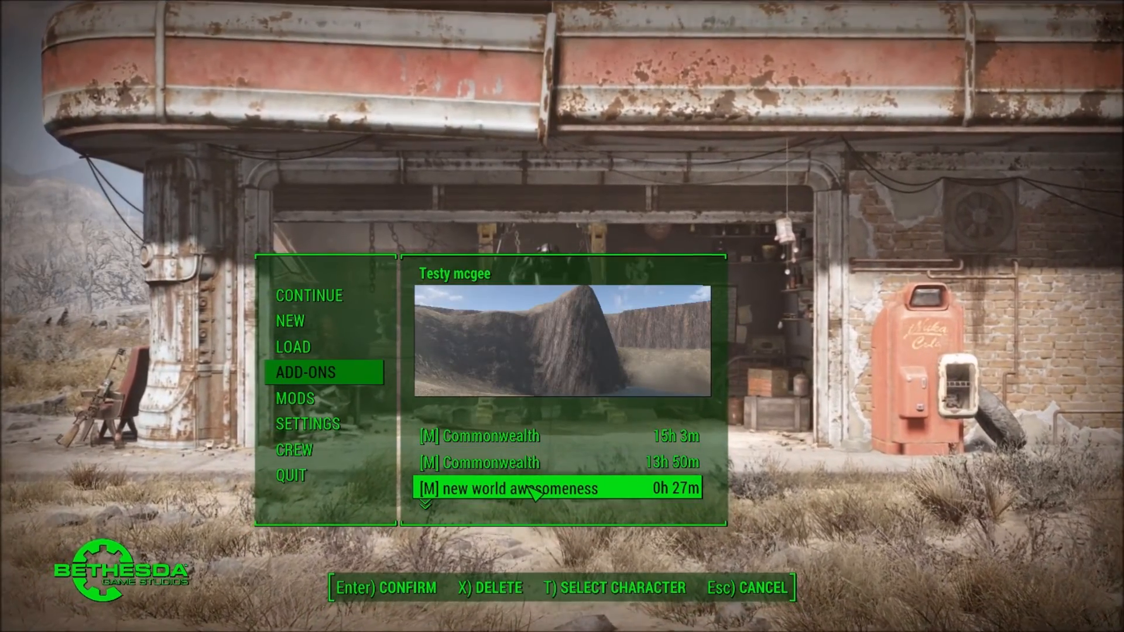
pyautogui.click(528, 489)
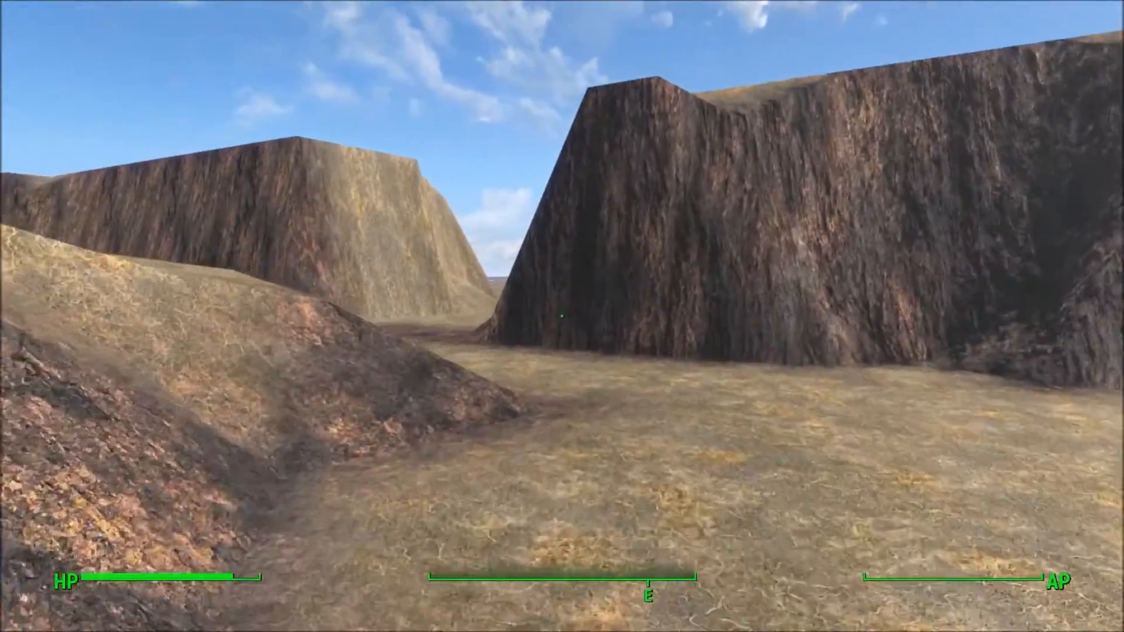
pyautogui.moveTo(563, 316)
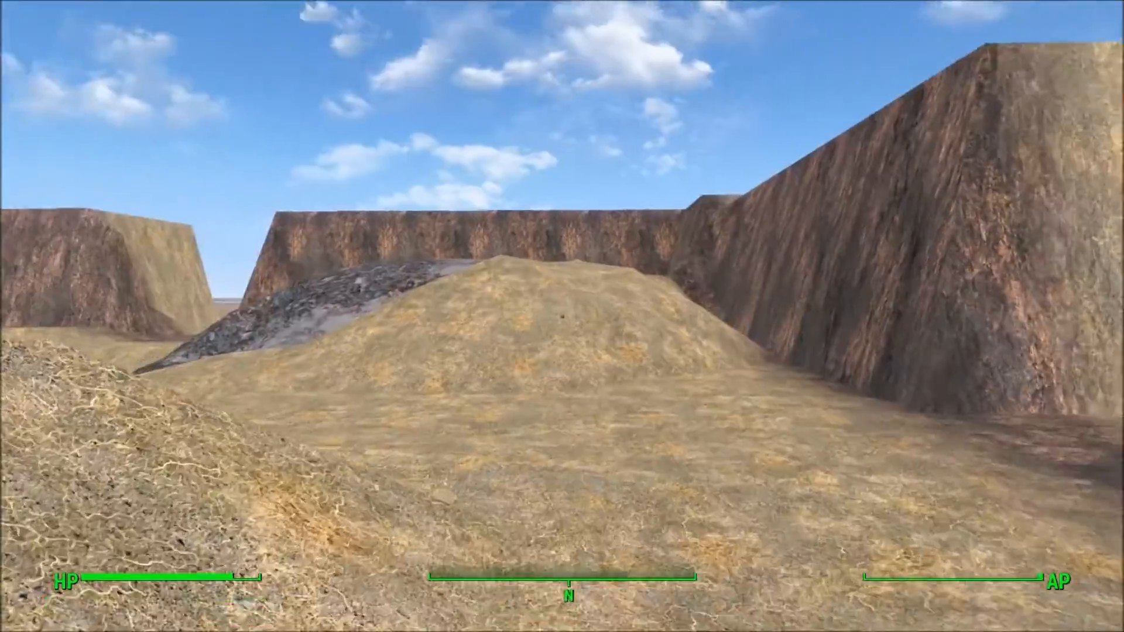
pyautogui.moveTo(562, 315)
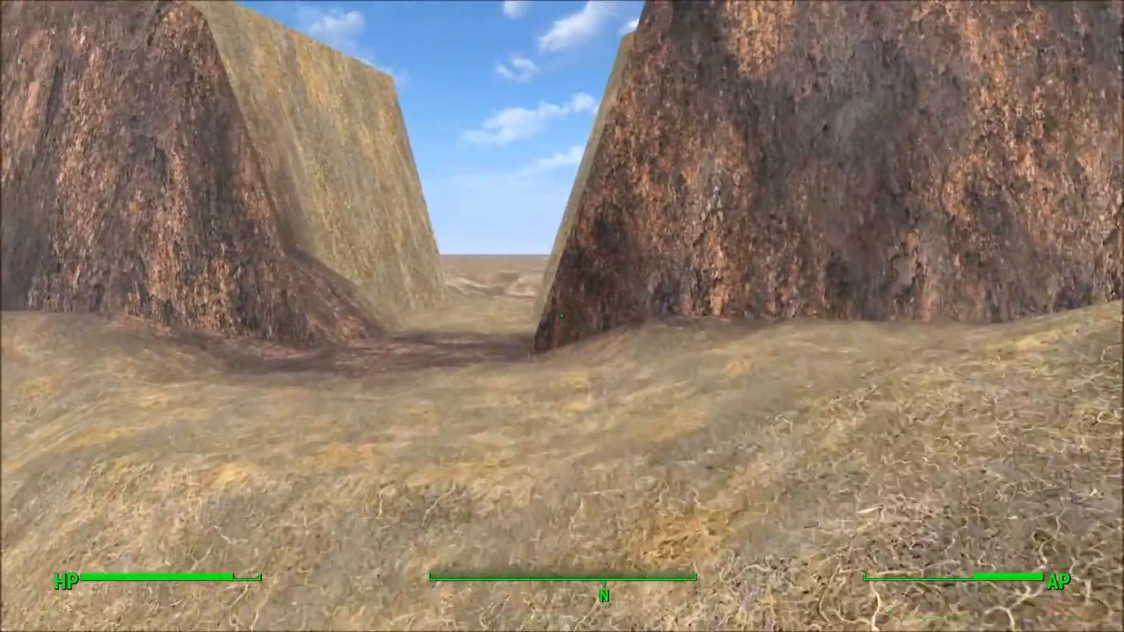
# Walk through the wall gap onto the flat outer plain and back to the grassy hills
pyautogui.press('W')
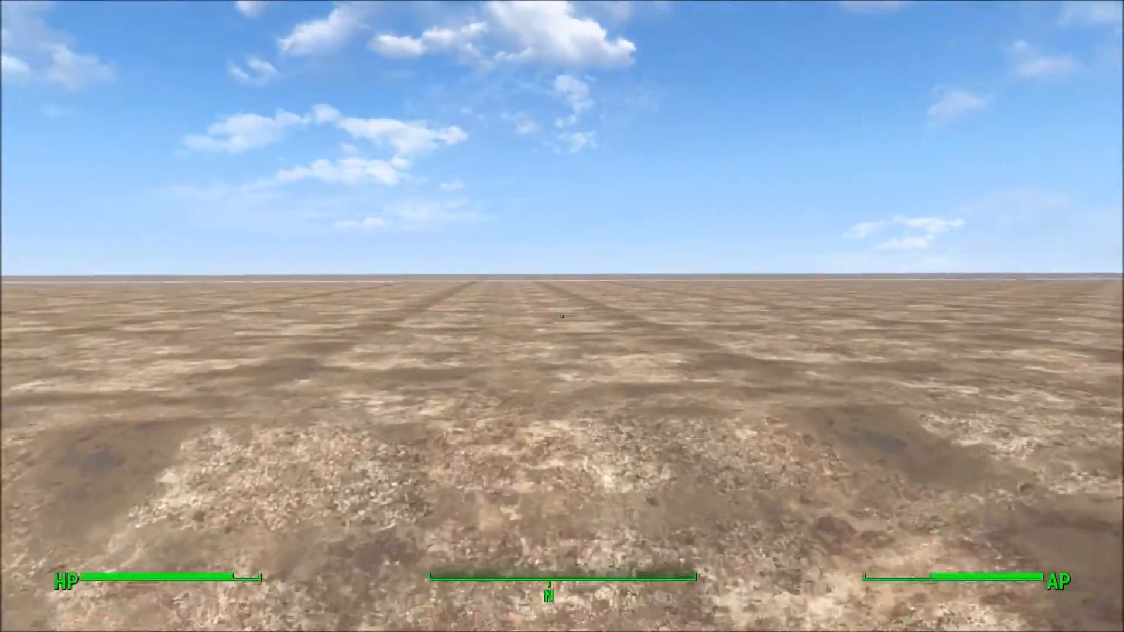
pyautogui.hscroll(3)
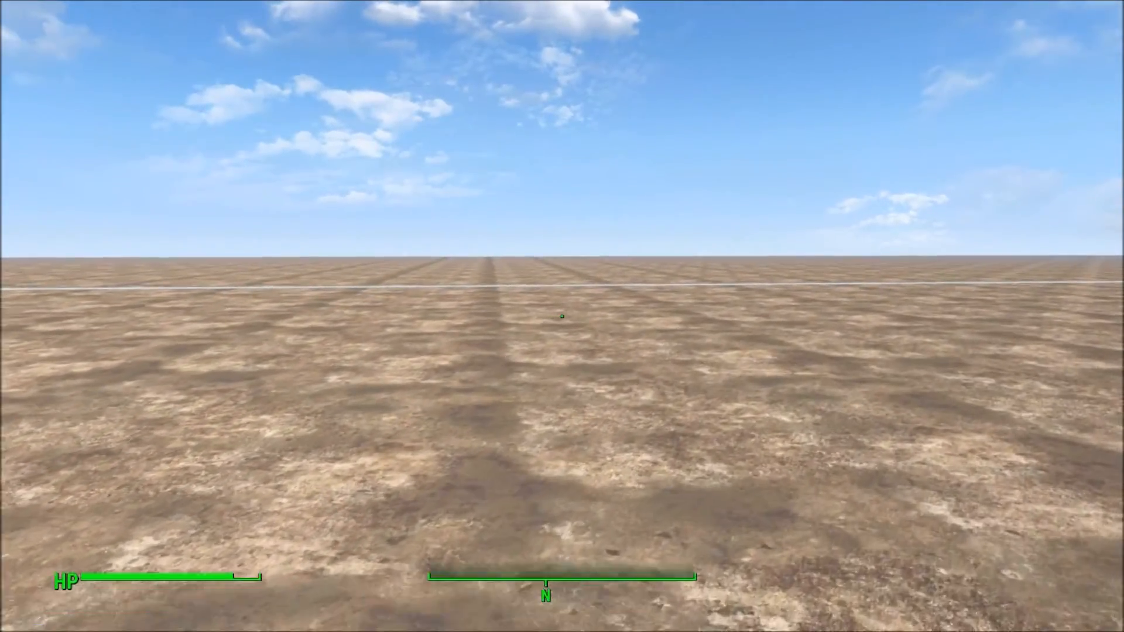
pyautogui.press('w')
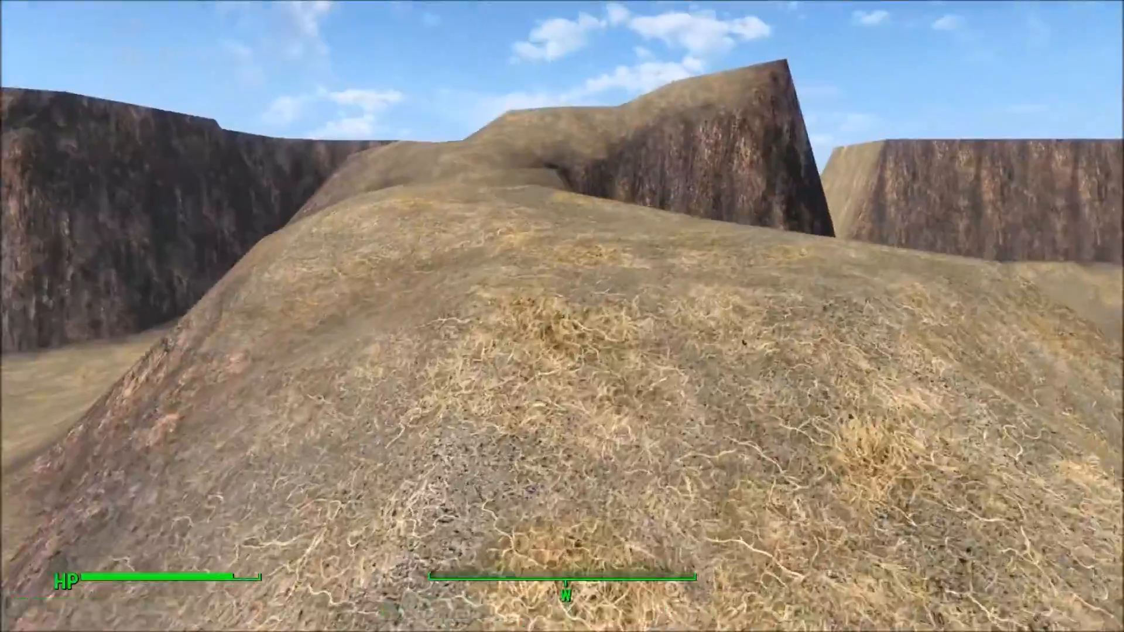
# Quit the game session to the main menu, then exit Fallout 4
pyautogui.click(297, 425)
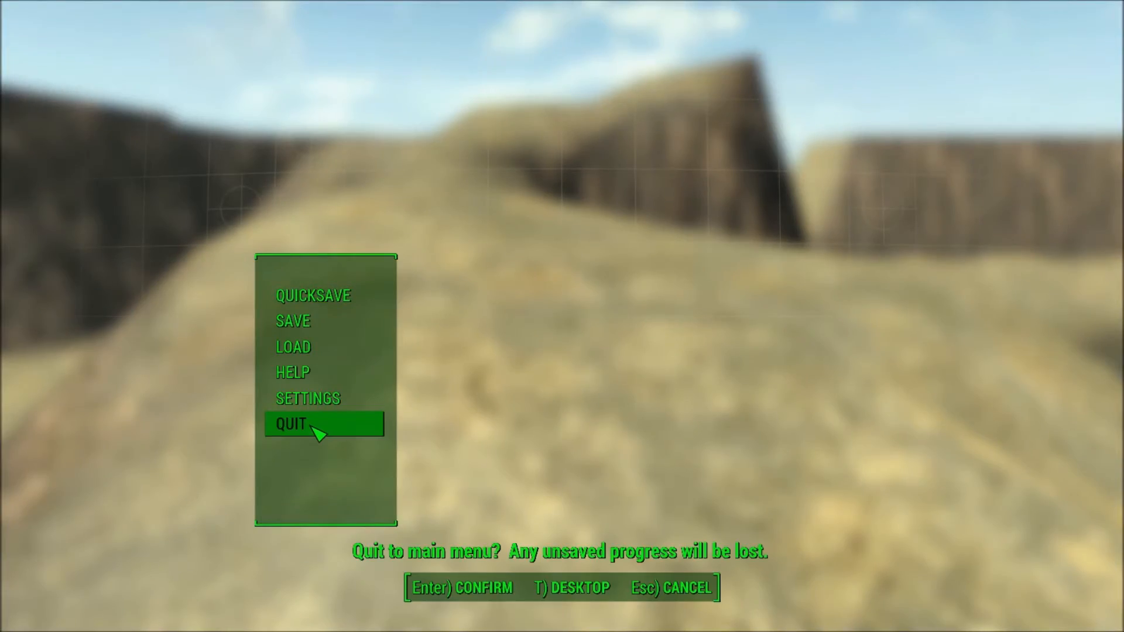
pyautogui.press('Enter')
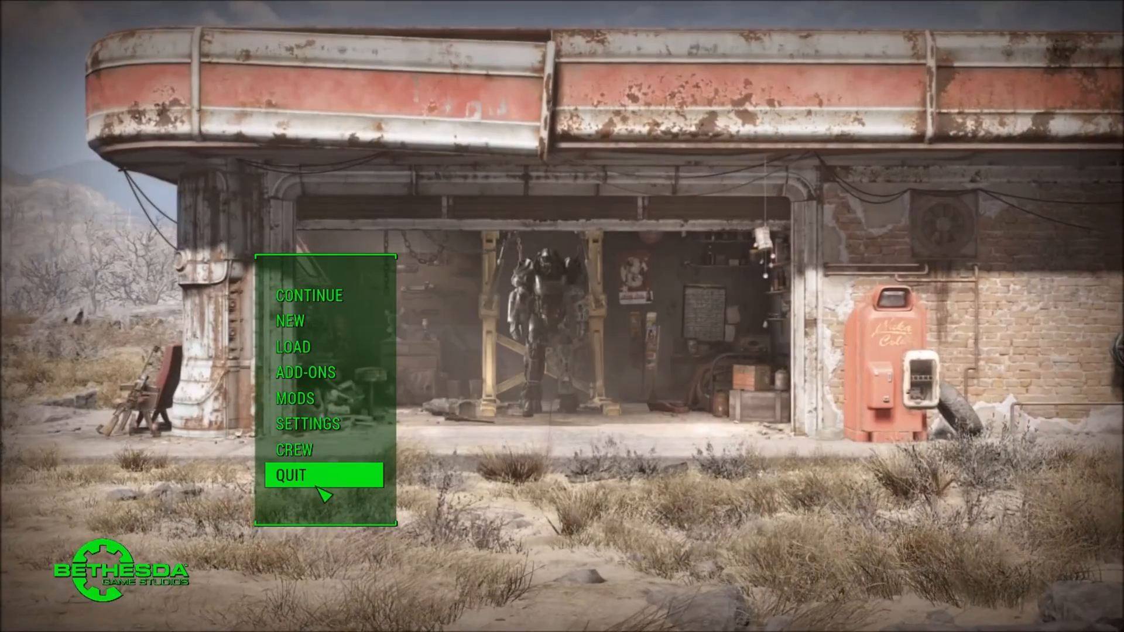
pyautogui.click(296, 475)
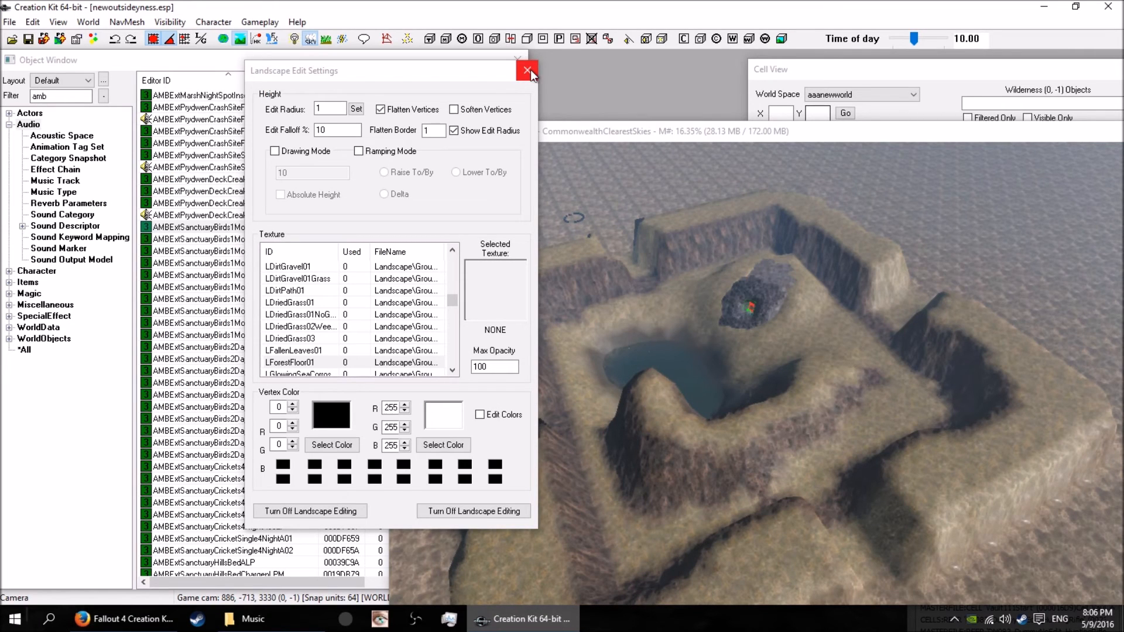
# Close the Landscape Edit Settings window with its red X
pyautogui.click(528, 70)
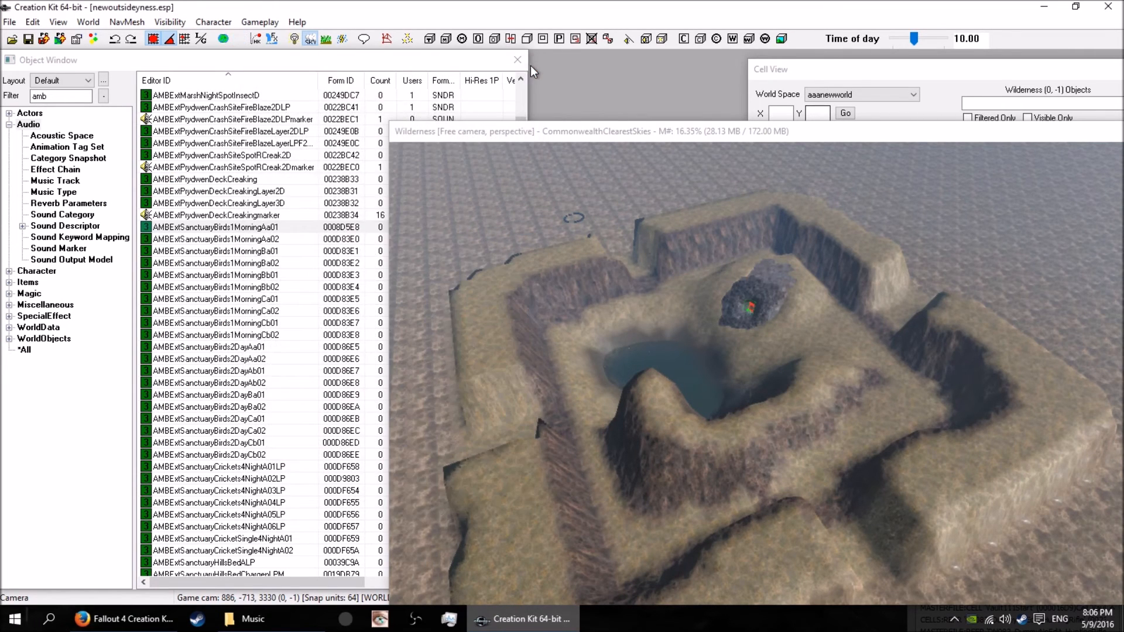